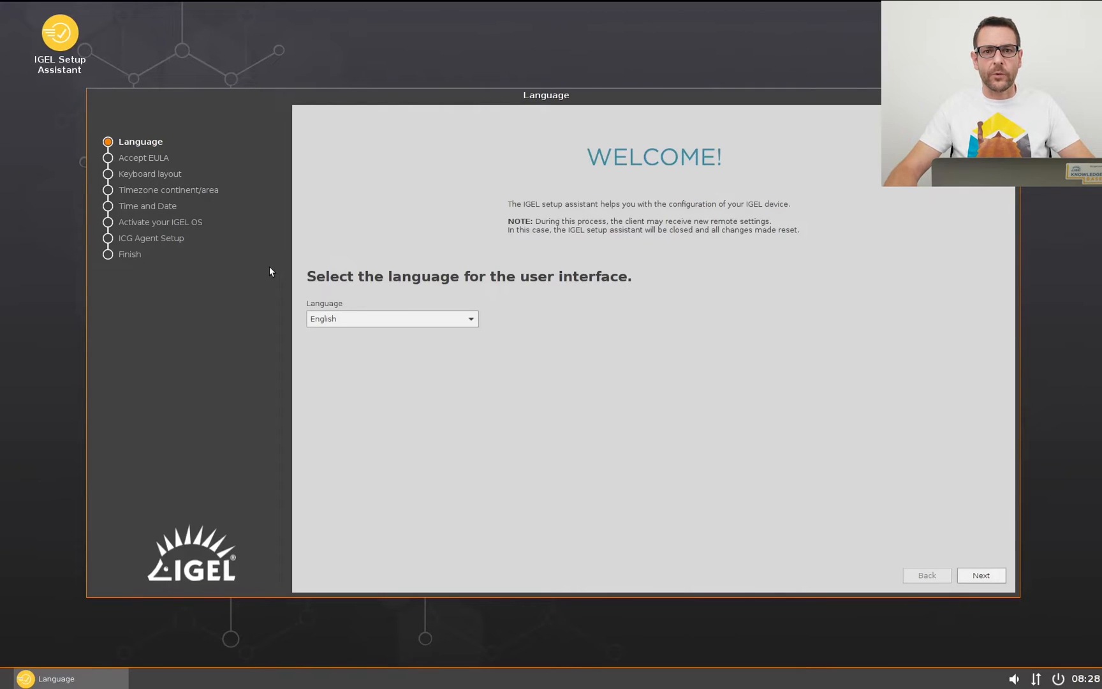
mouse_move(325, 259)
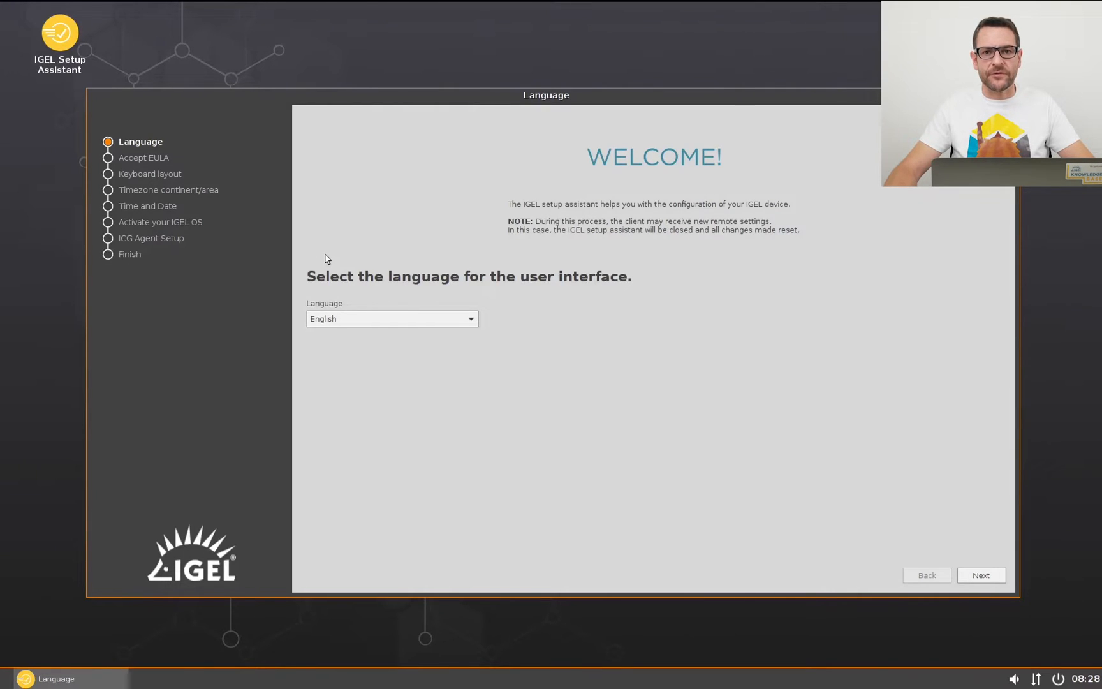
Advance past the Language, Keyboard layout and Time and Date pages to finish initial setup.
left_click(981, 575)
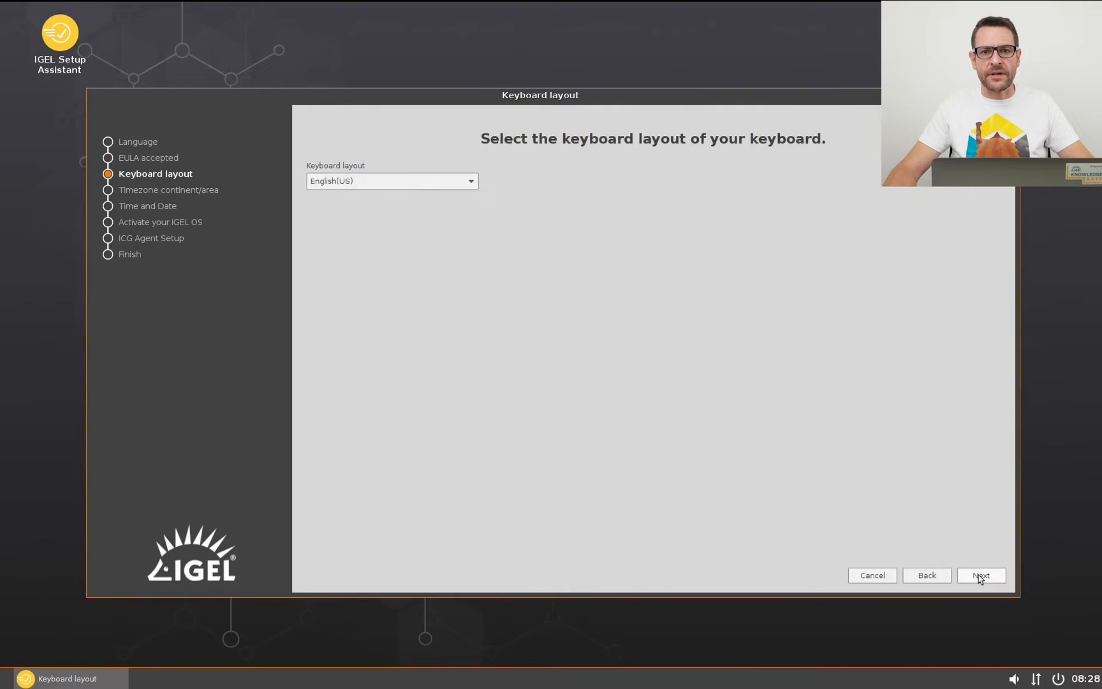
left_click(981, 575)
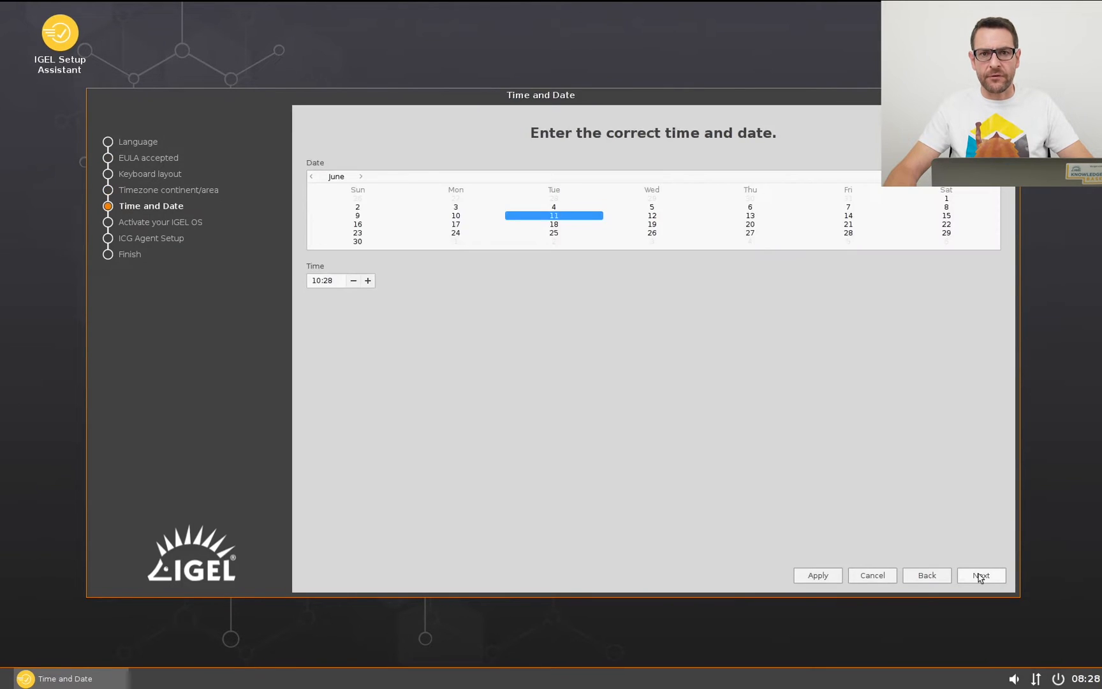
left_click(980, 575)
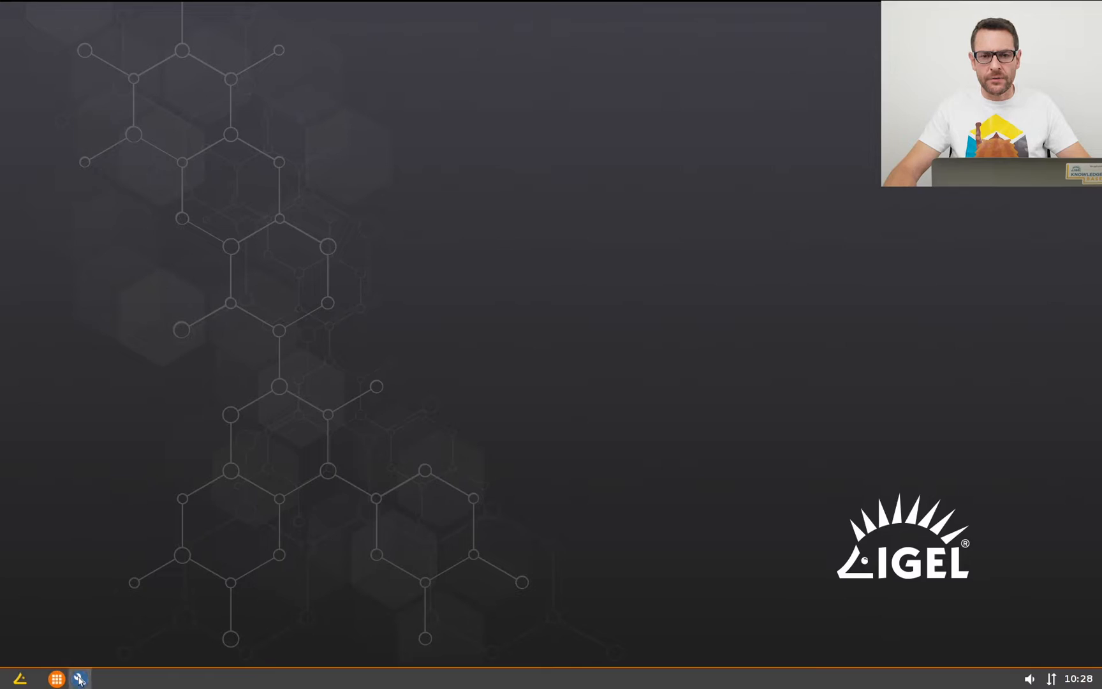
Launch IGEL Setup 11.01.100.01 from the taskbar to its Configuration start page.
left_click(78, 677)
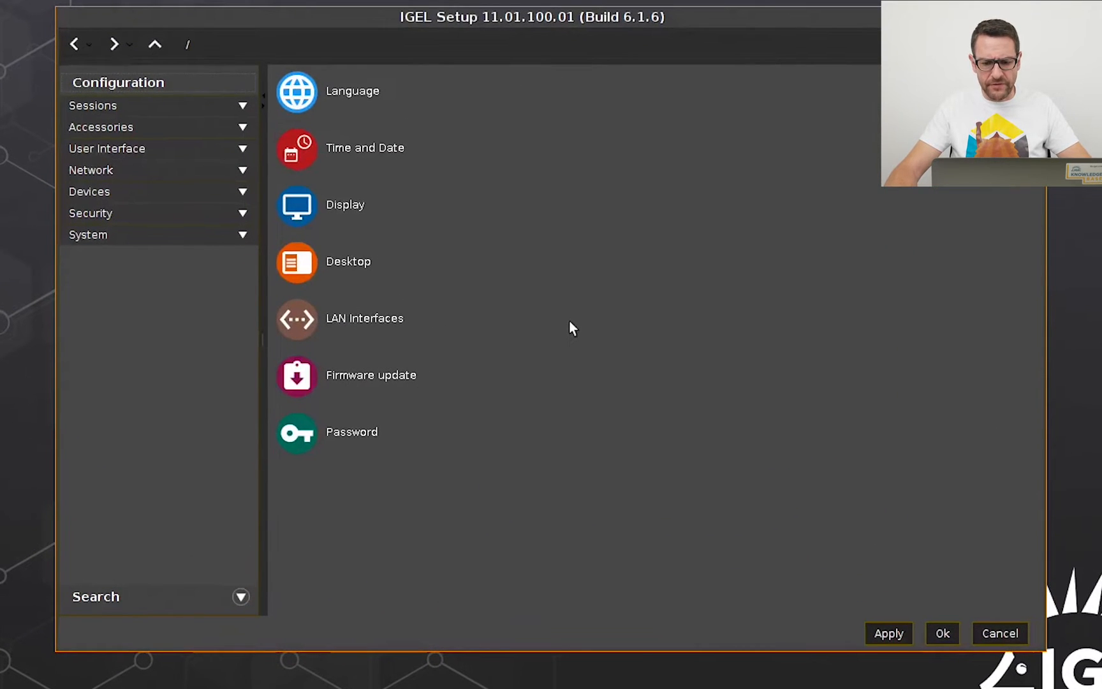
mouse_move(566, 325)
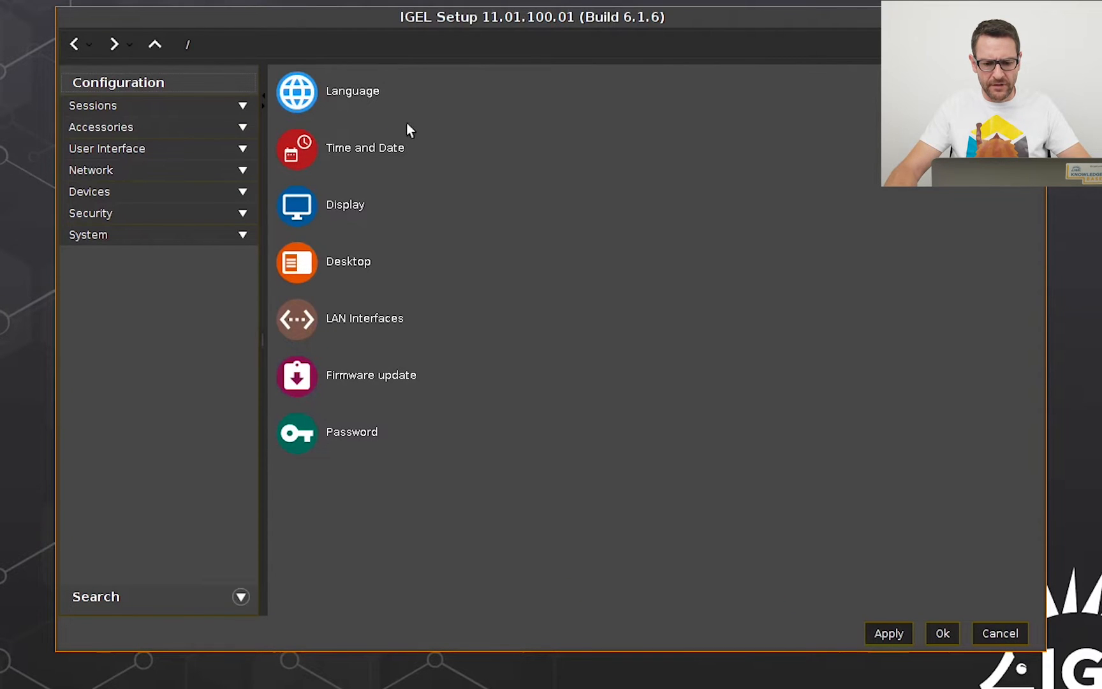
mouse_move(350, 219)
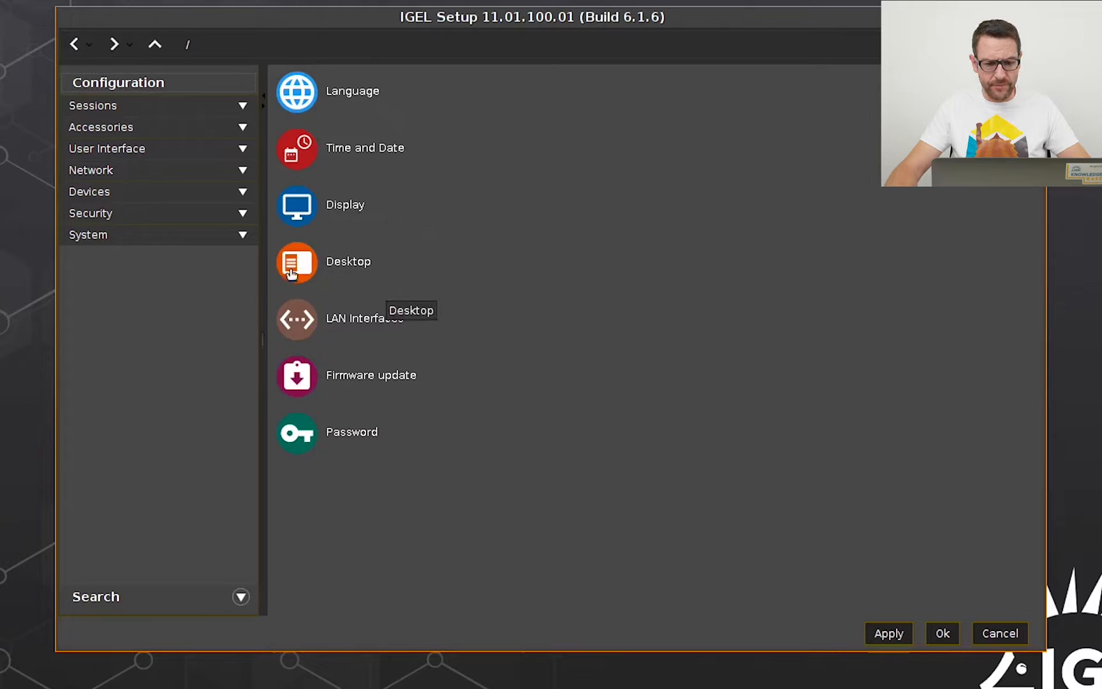
mouse_move(535, 315)
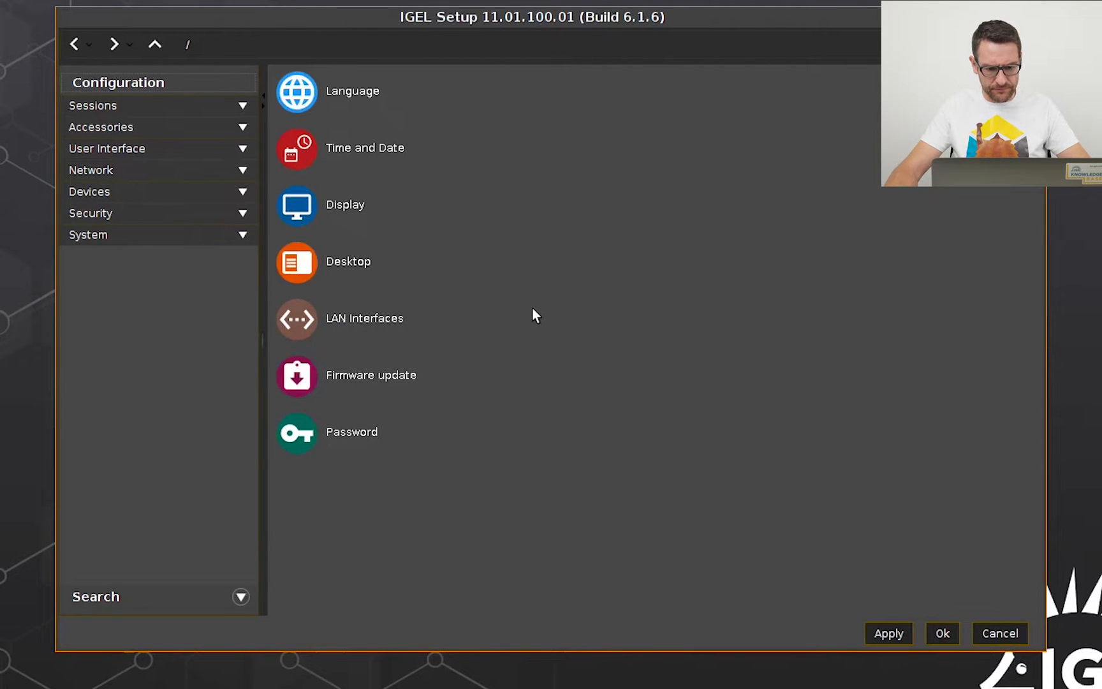
mouse_move(316, 224)
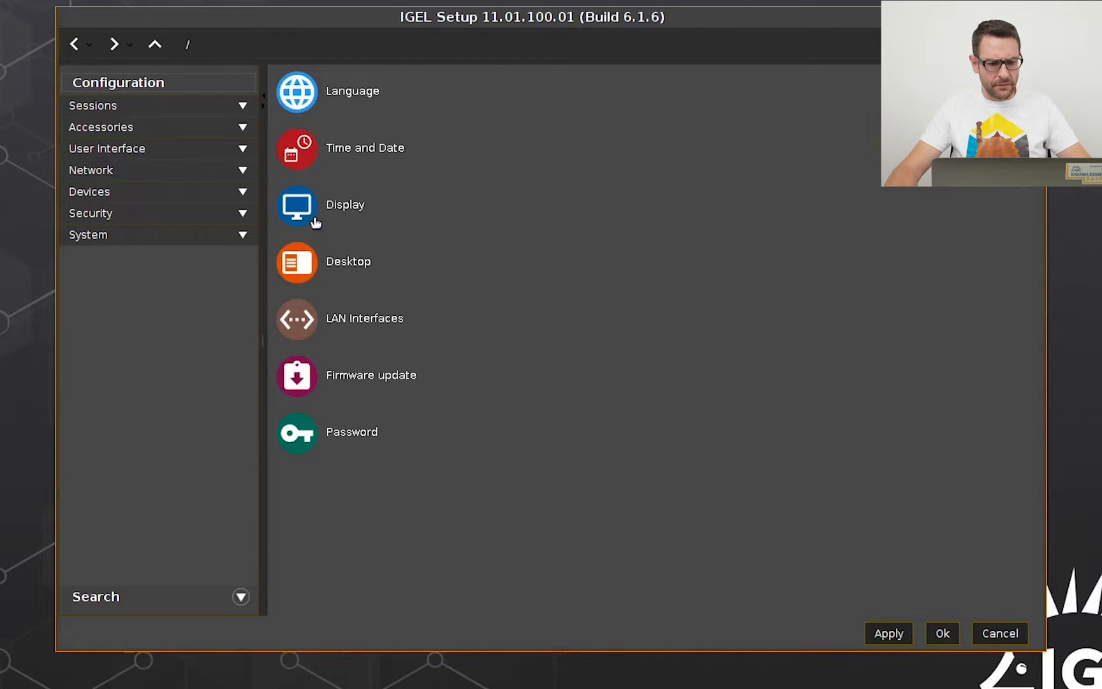
In Display, identify monitors, use two screens with screen 2 left of screen 1, and apply.
left_click(297, 205)
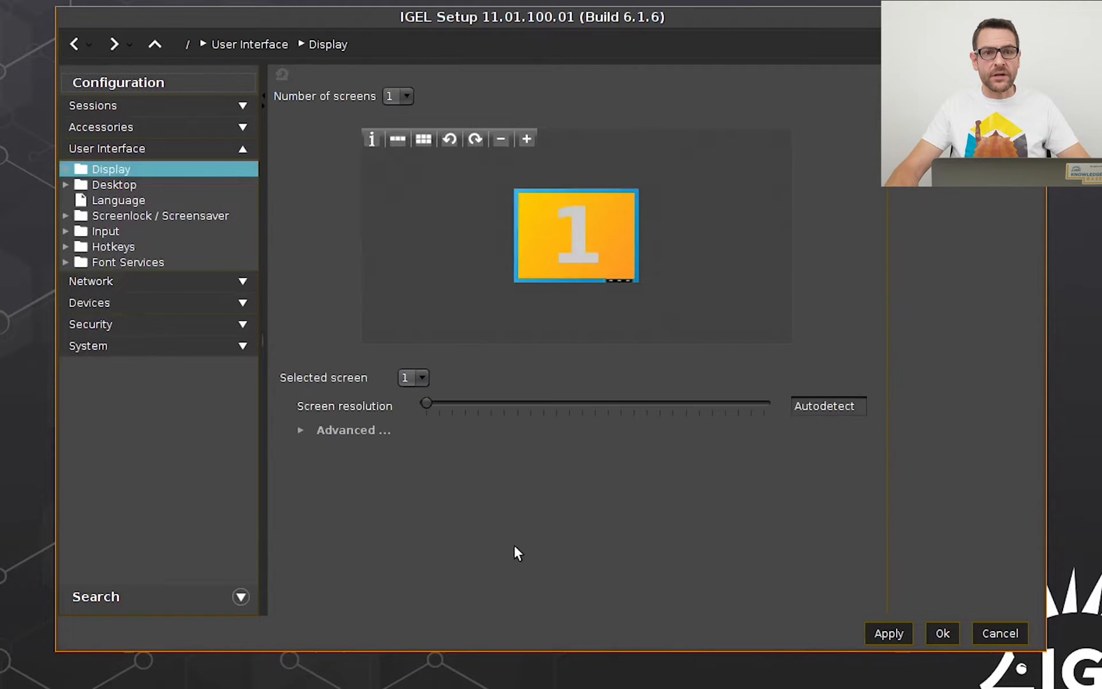
mouse_move(559, 299)
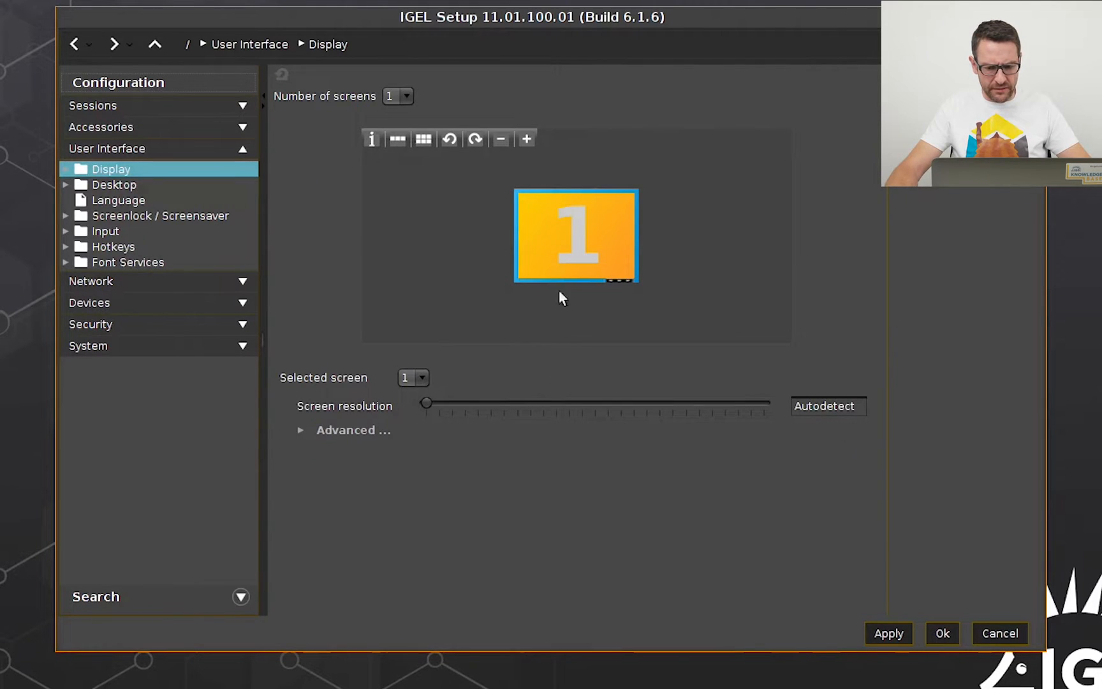
mouse_move(367, 145)
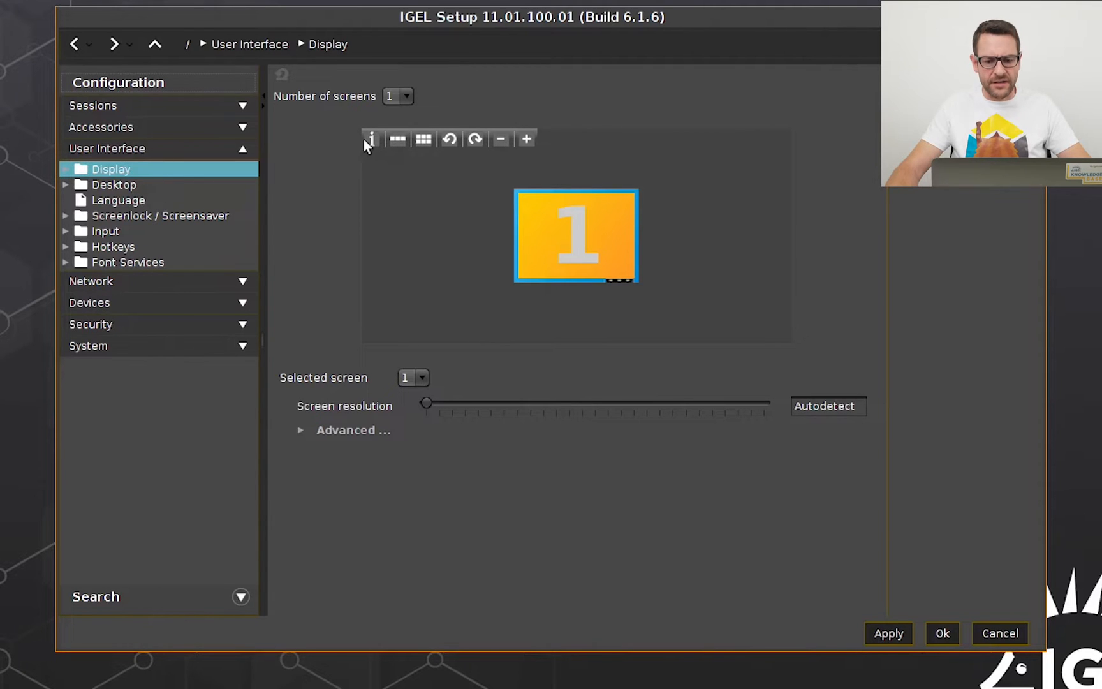
mouse_move(282, 238)
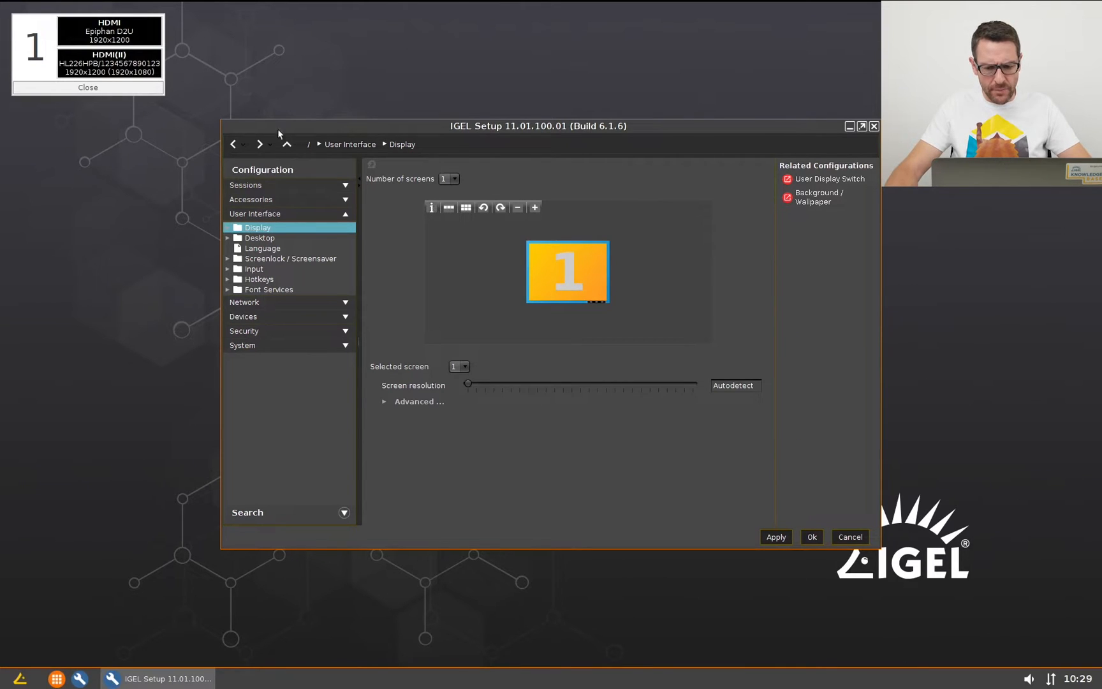
mouse_move(145, 188)
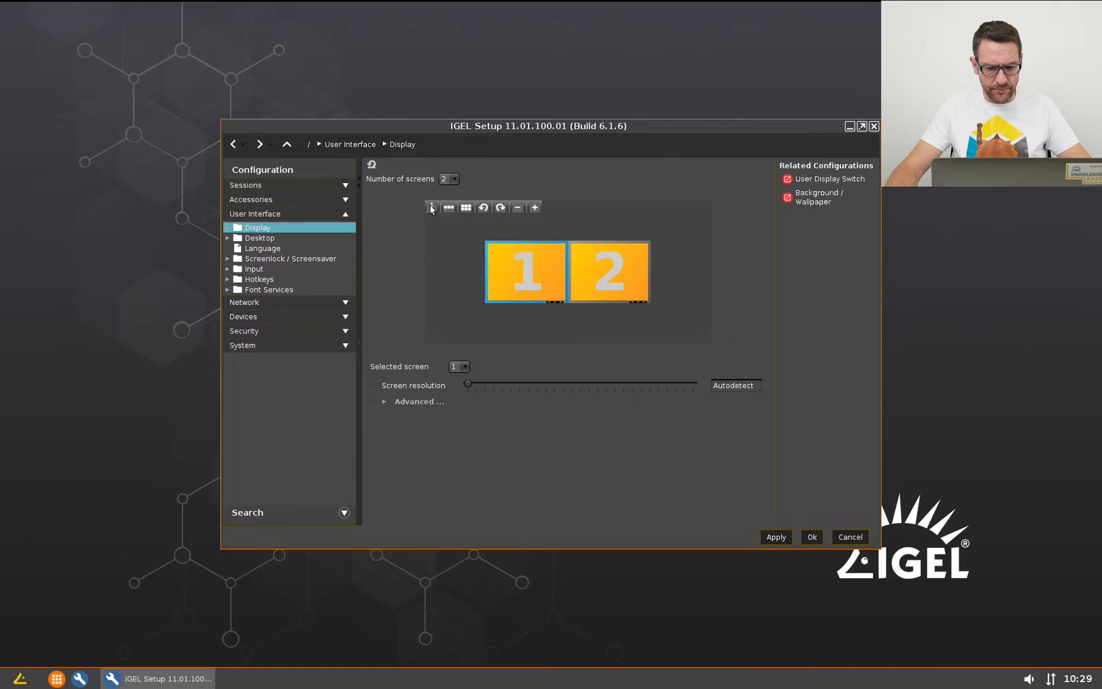
left_click(432, 207)
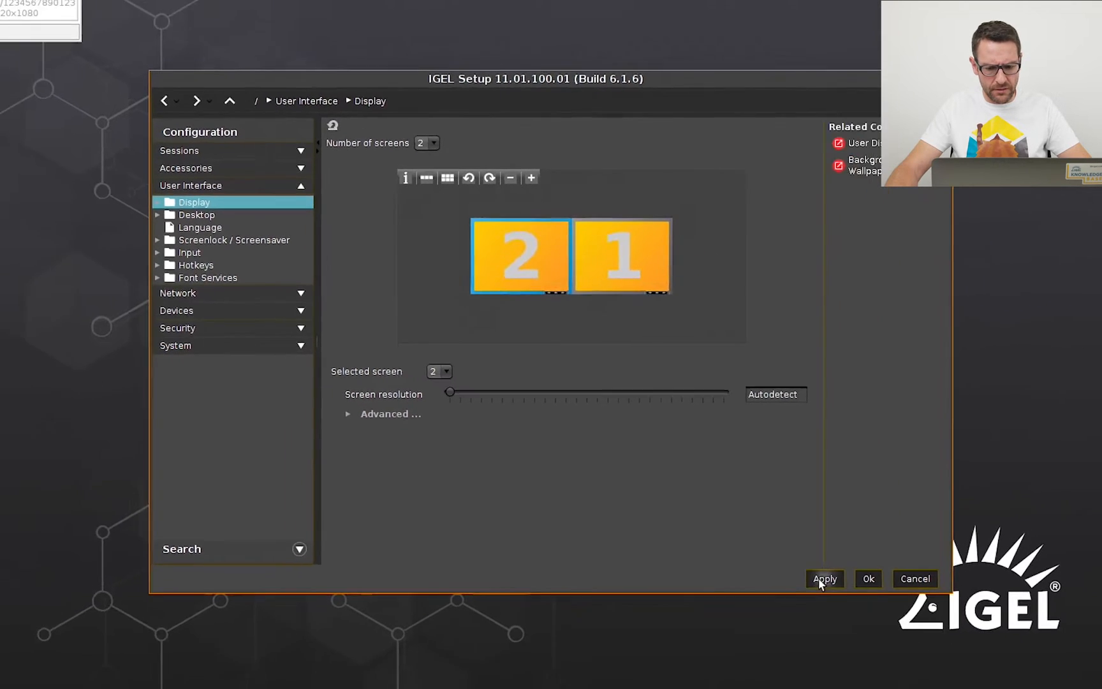
left_click(825, 579)
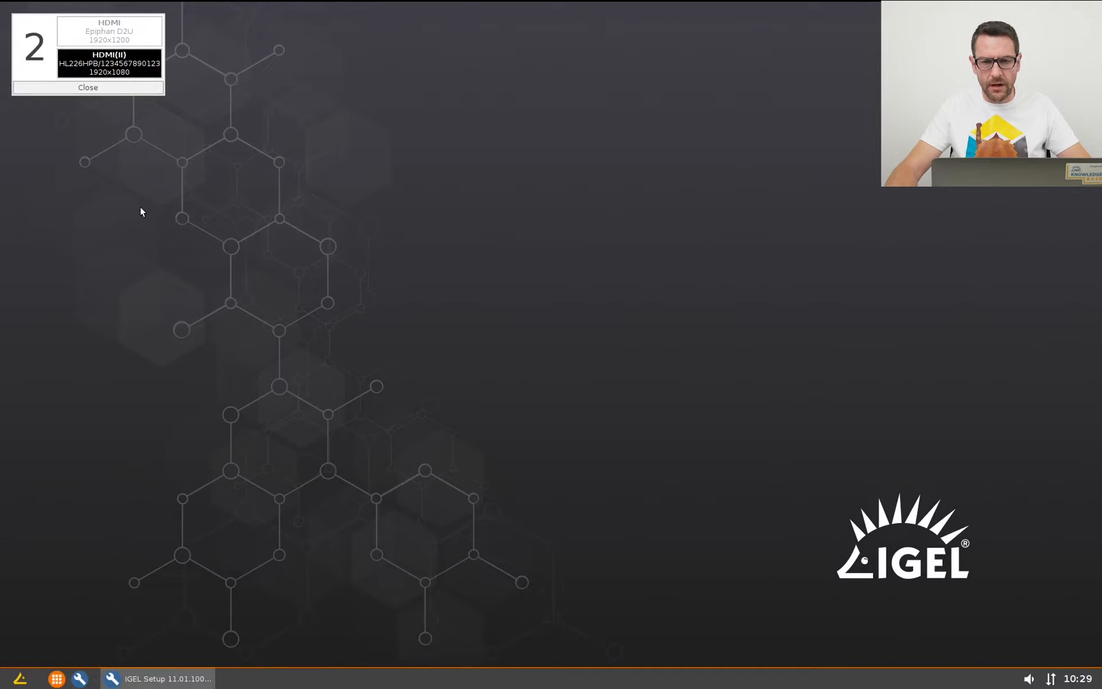
mouse_move(1067, 365)
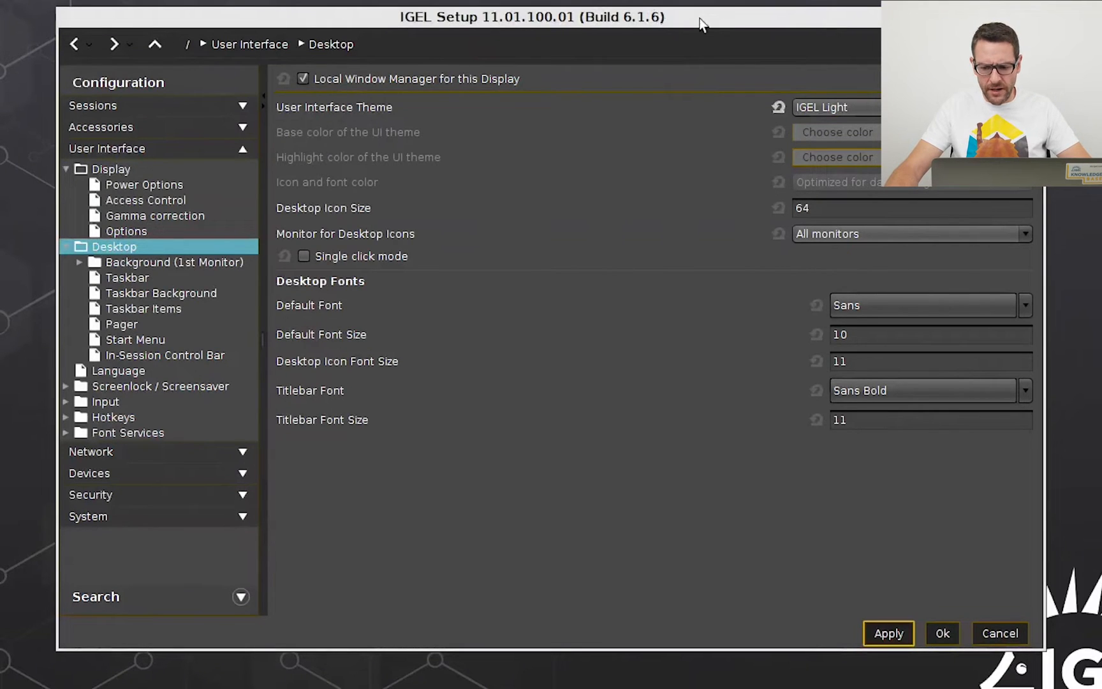
mouse_move(213, 270)
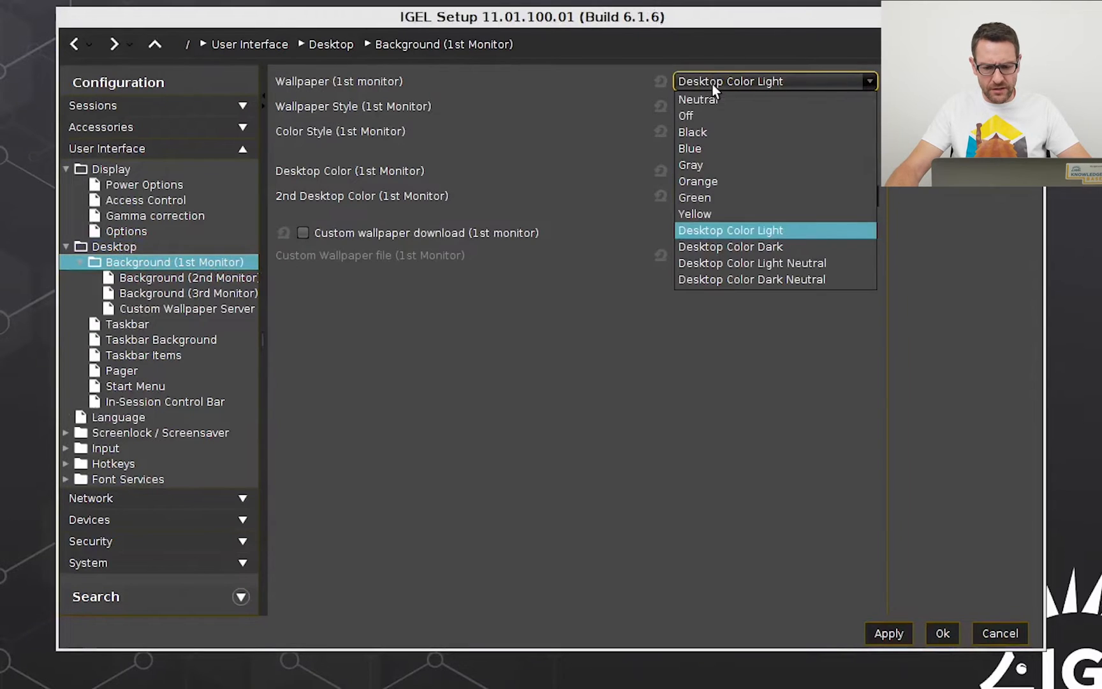
Choose Orange as the 1st monitor's wallpaper and apply it.
left_click(698, 181)
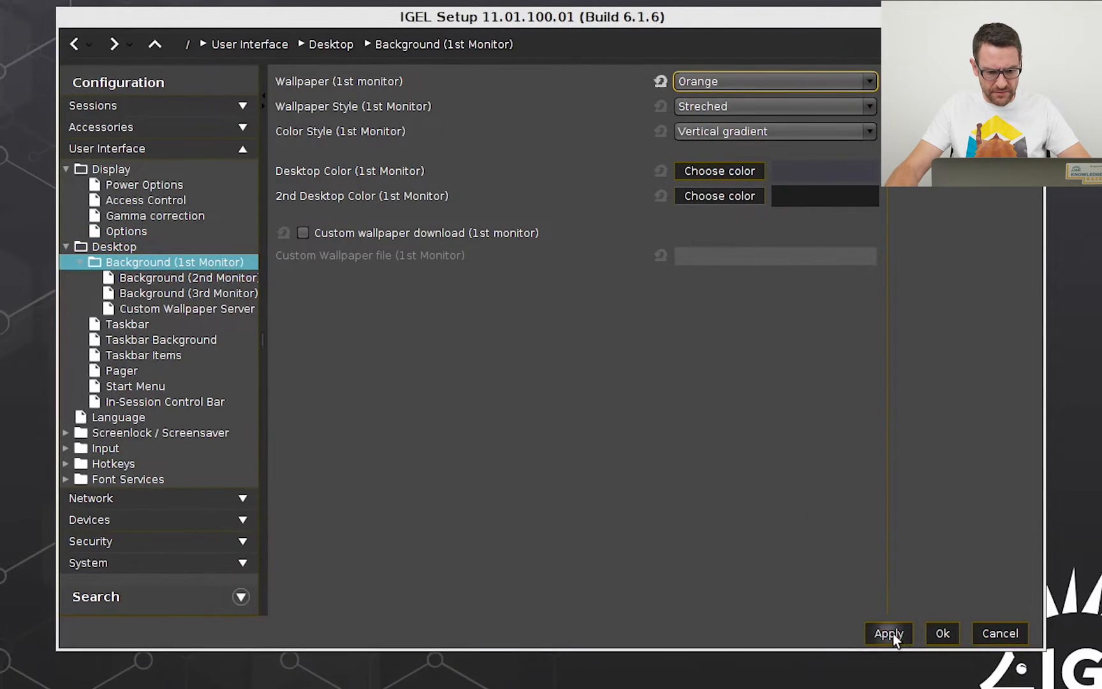
left_click(889, 633)
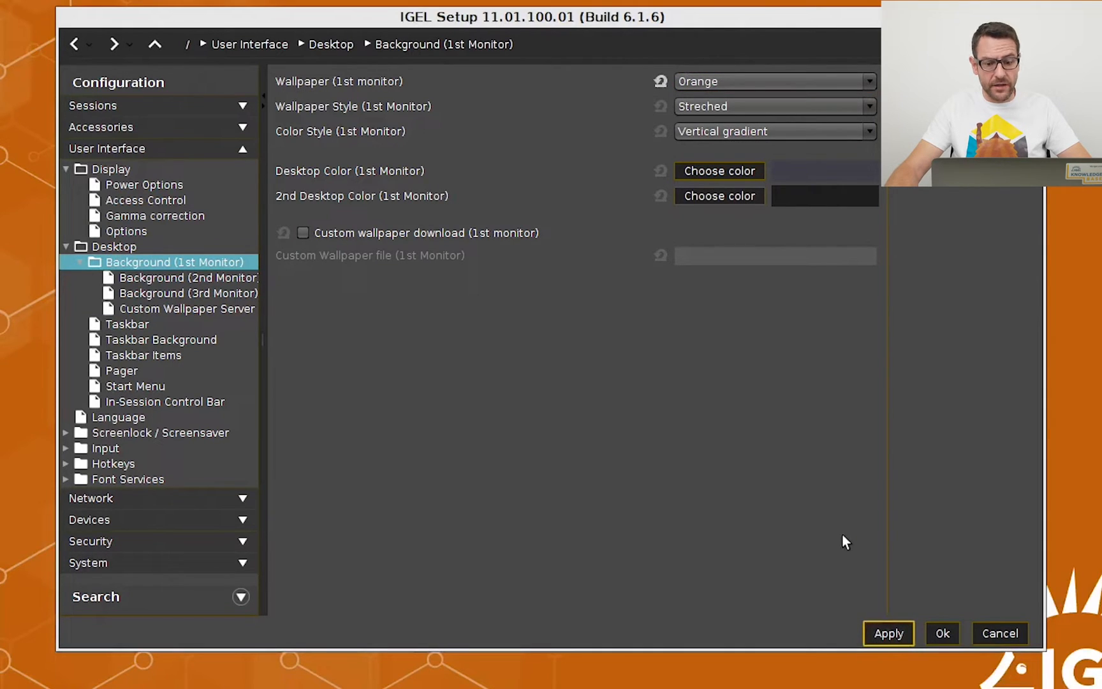
mouse_move(795, 504)
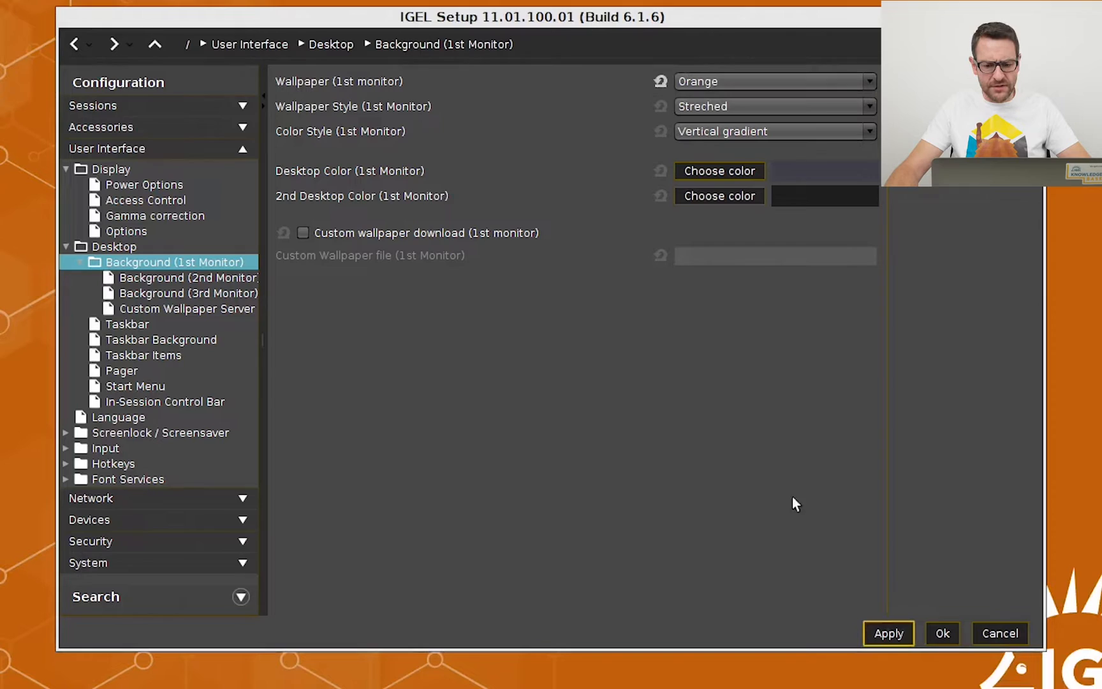
Under Background (2nd Monitor), pick Blue as the second monitor's wallpaper.
left_click(188, 278)
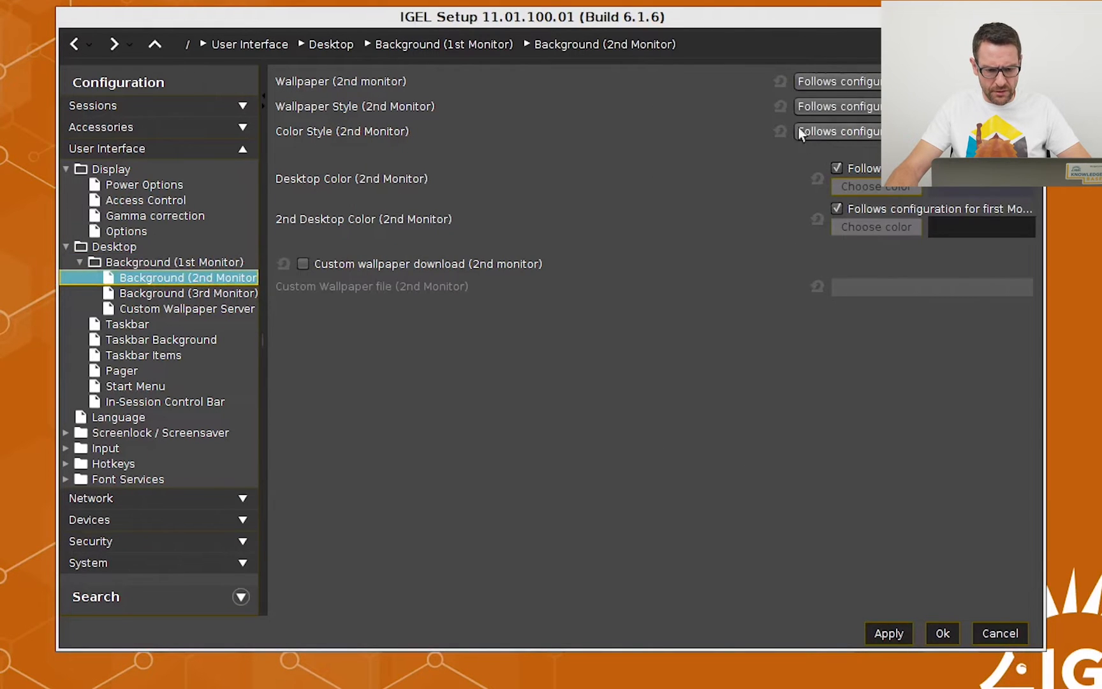
left_click(836, 132)
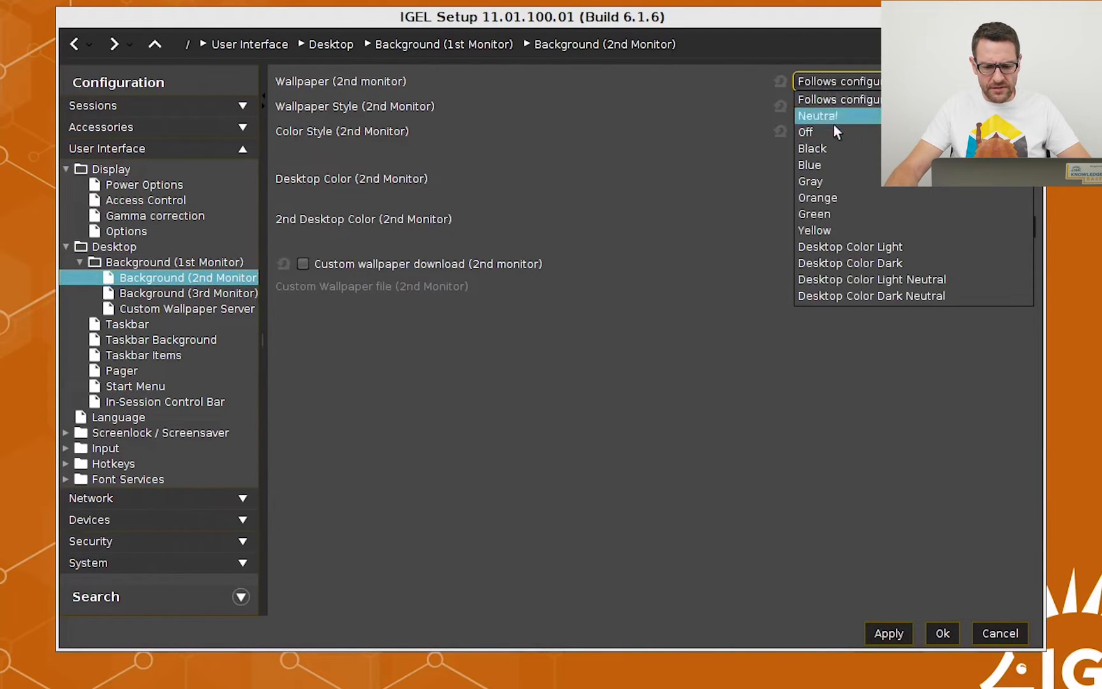
left_click(809, 164)
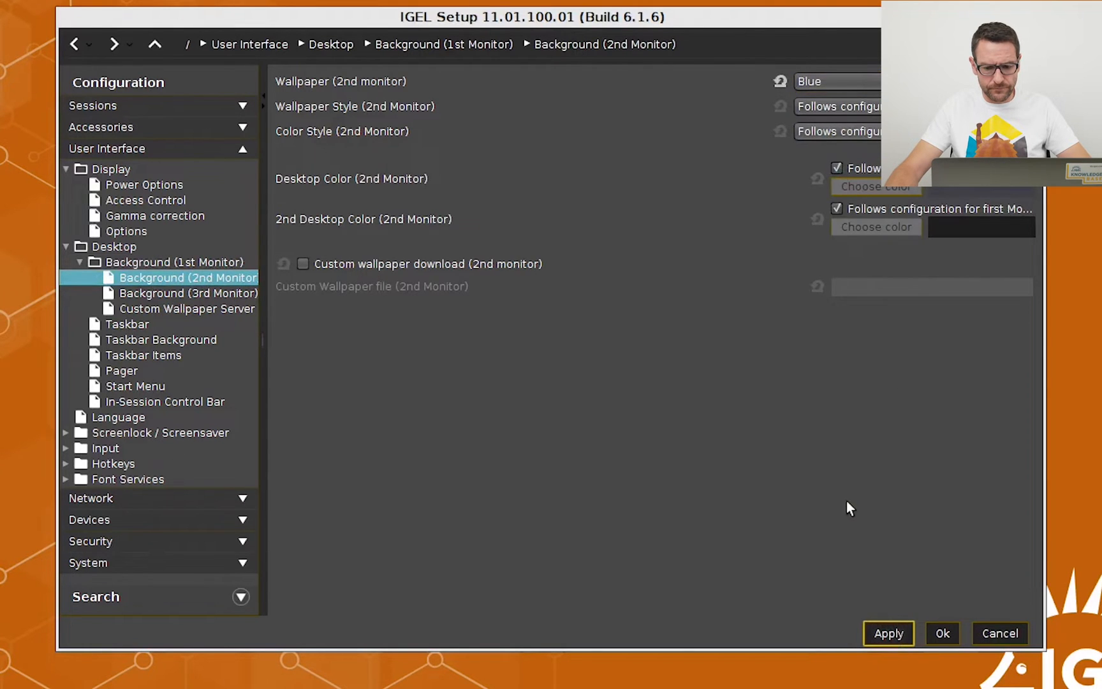
mouse_move(737, 505)
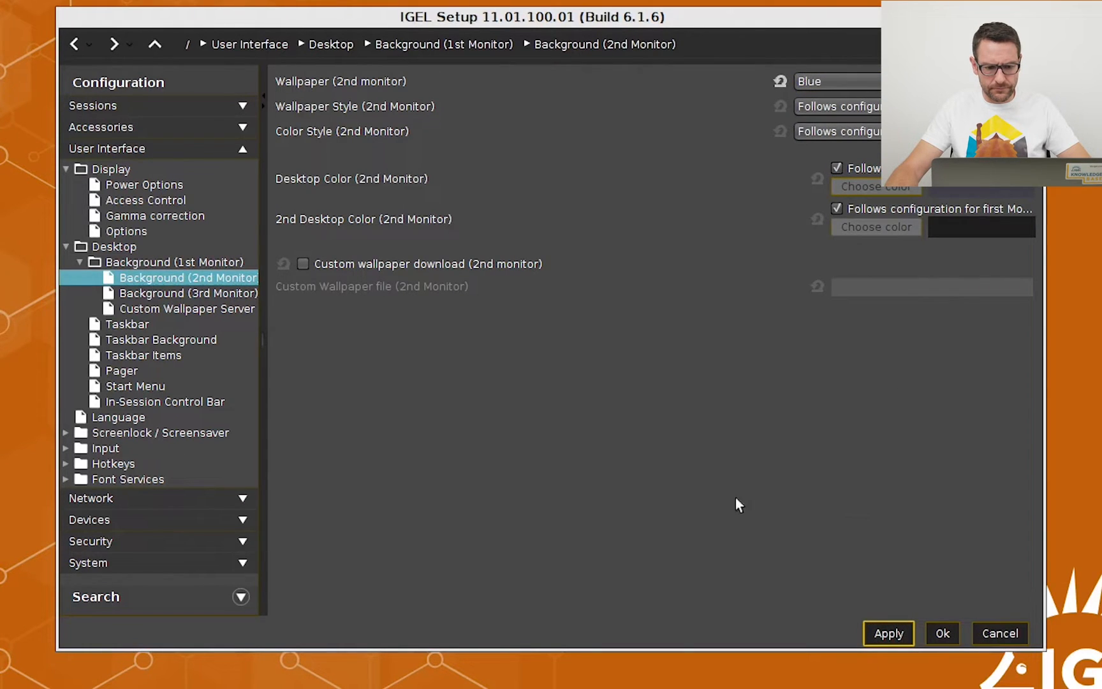
mouse_move(143, 330)
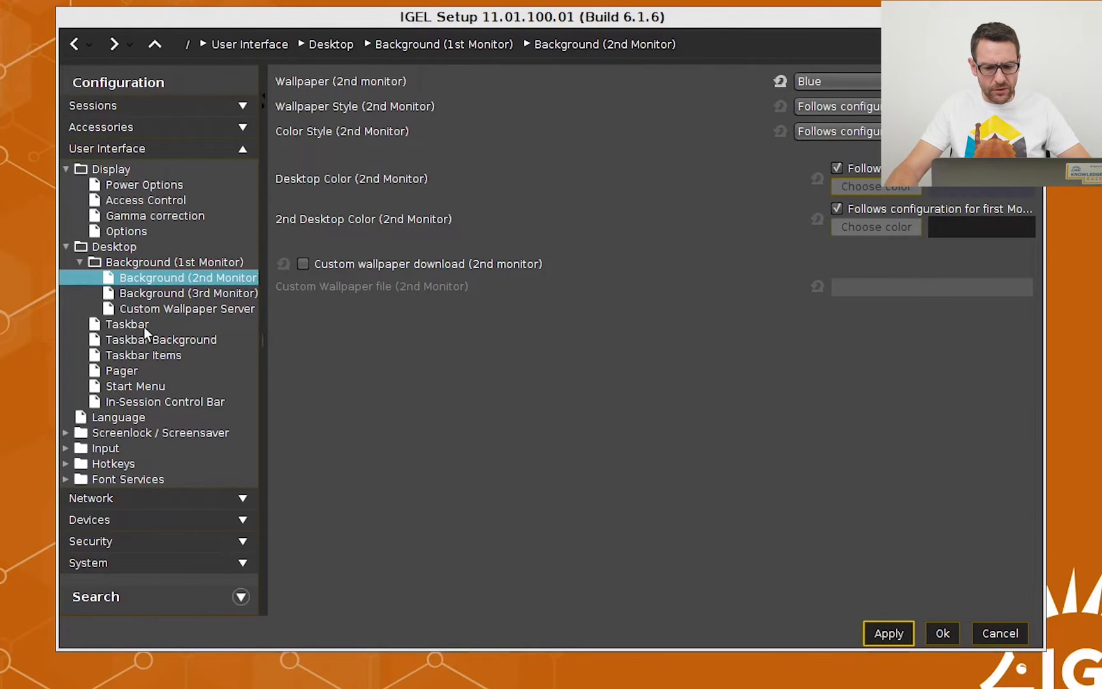
left_click(126, 323)
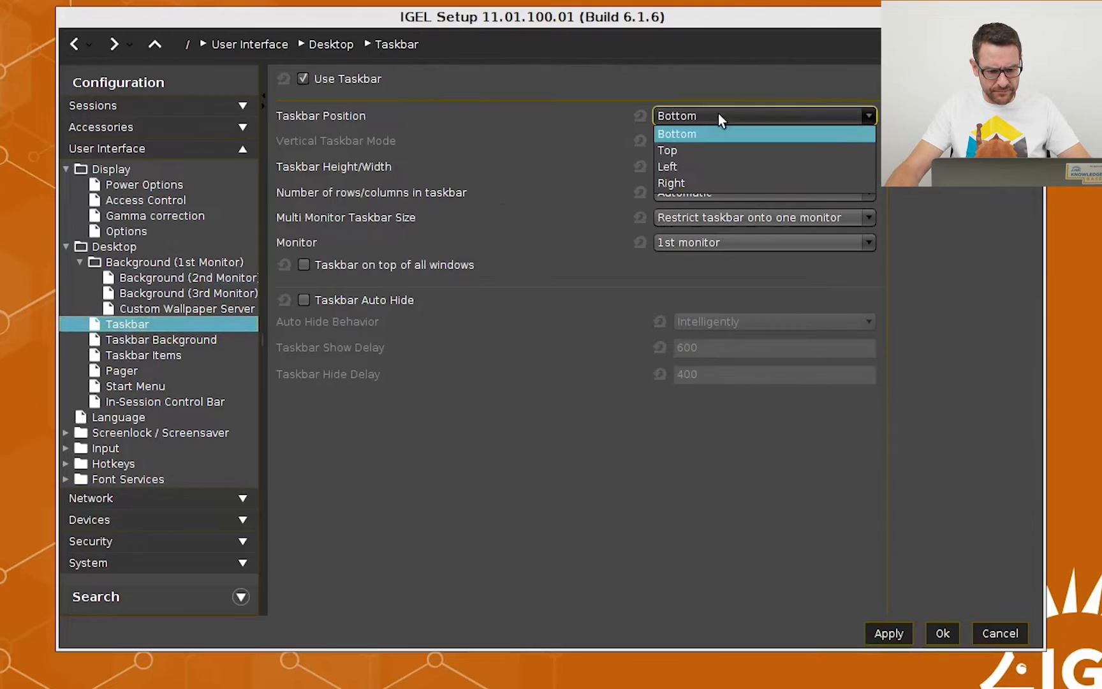
left_click(667, 166)
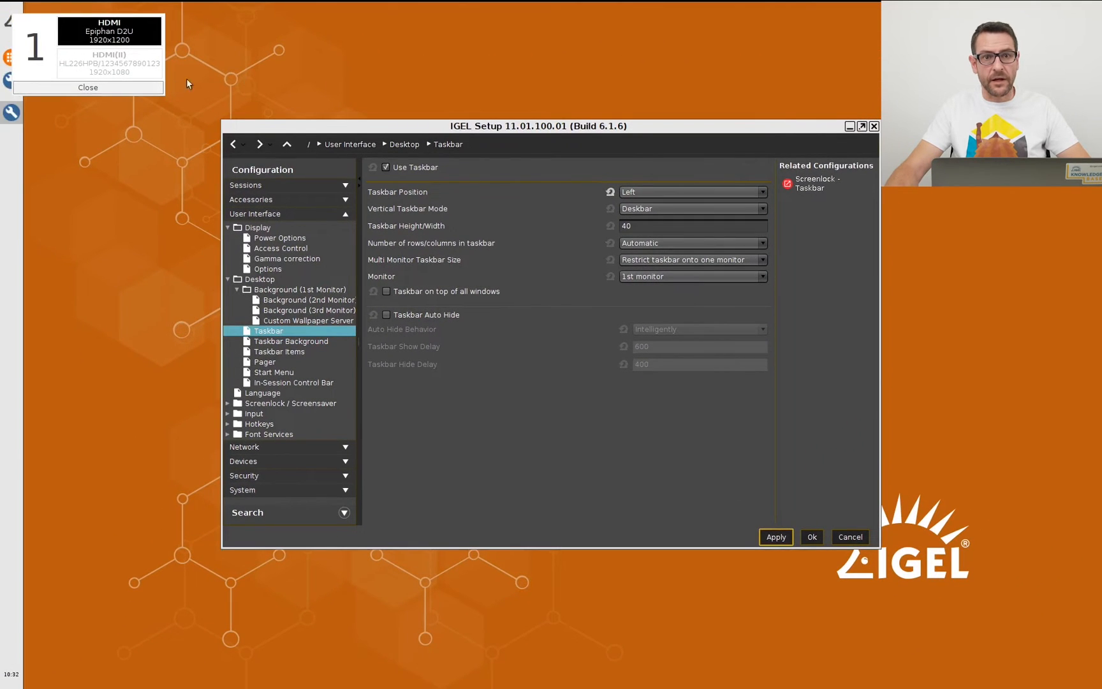
left_click(88, 88)
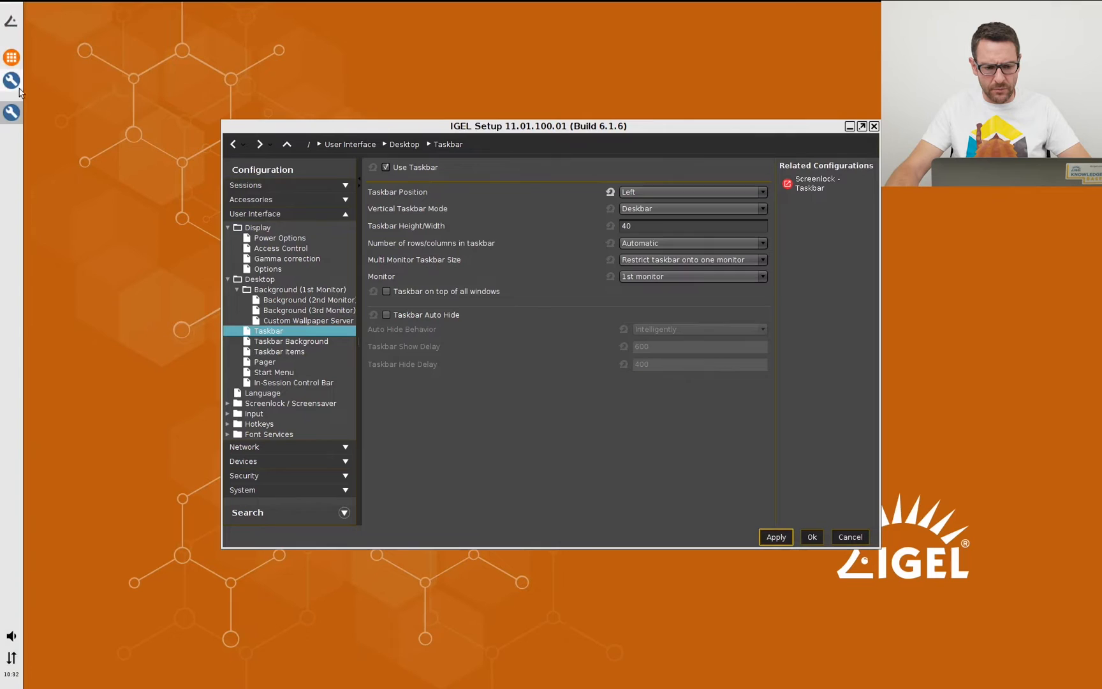
mouse_move(446, 414)
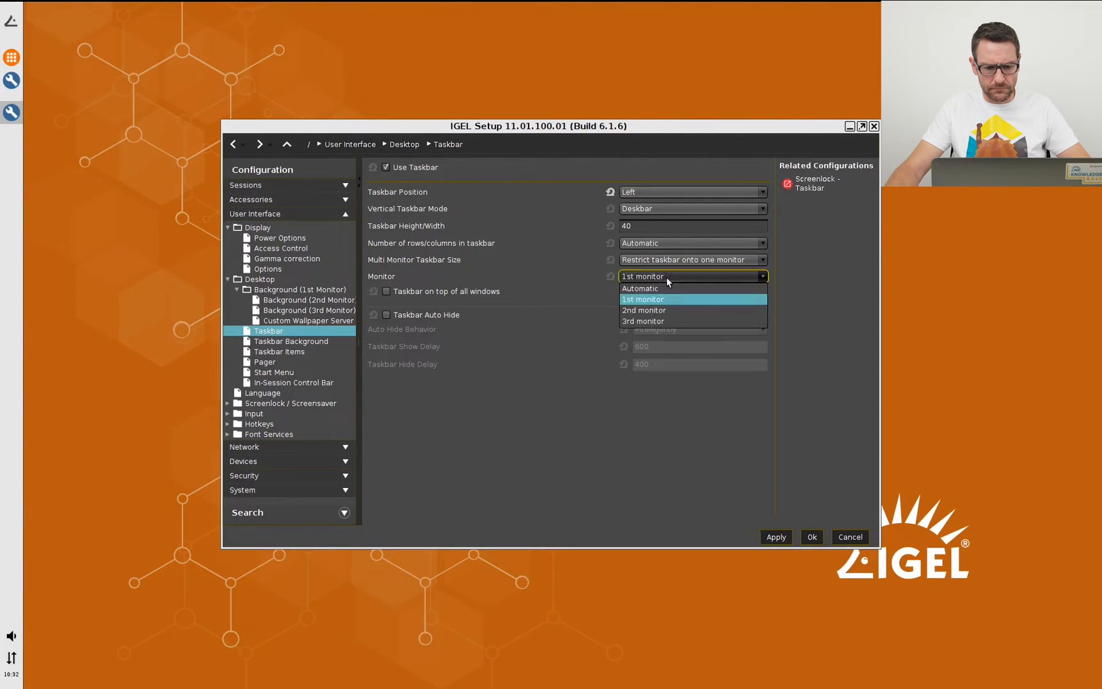
left_click(644, 310)
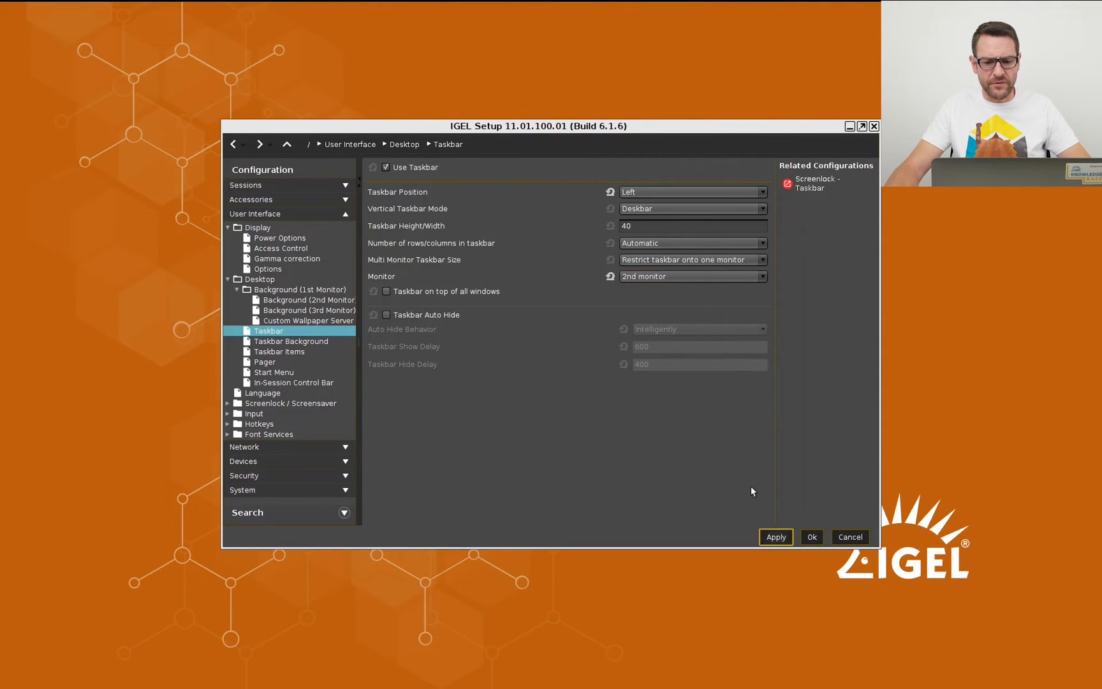
left_click(856, 126)
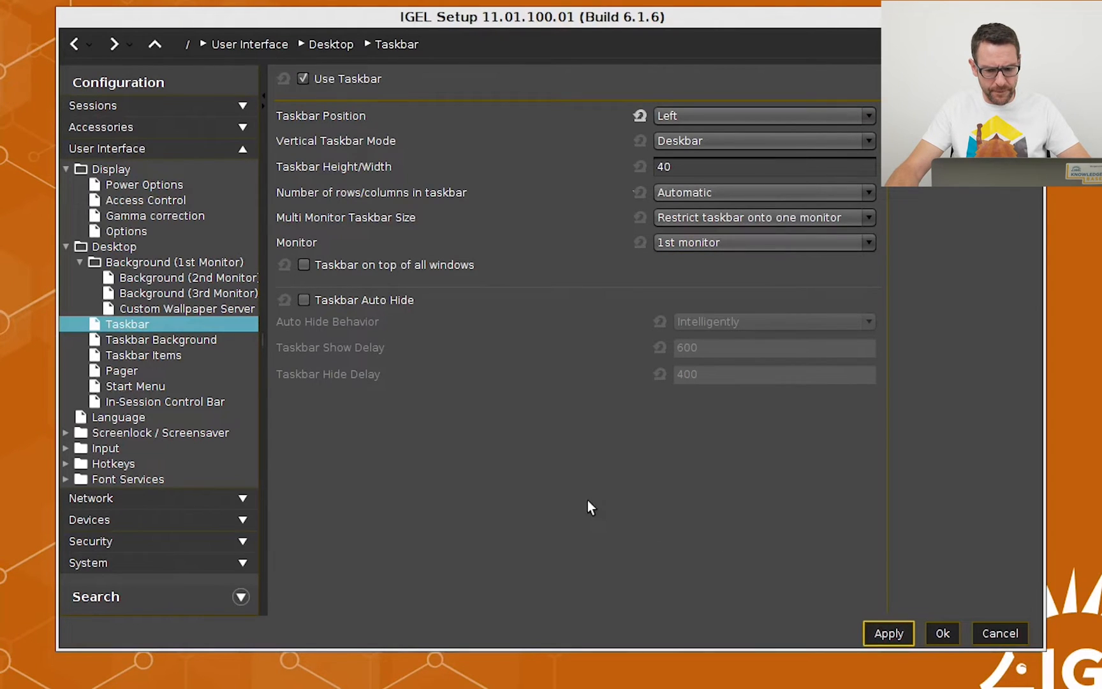
mouse_move(217, 357)
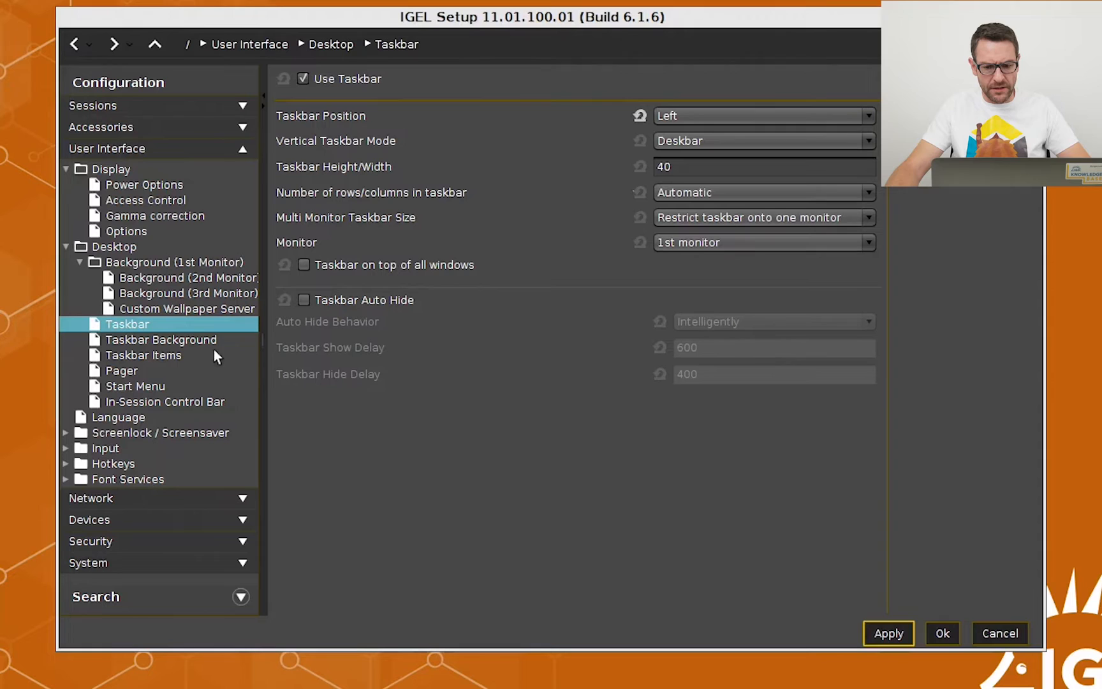
Go through Taskbar Background to the Taskbar Items page under User Interface > Desktop.
left_click(160, 339)
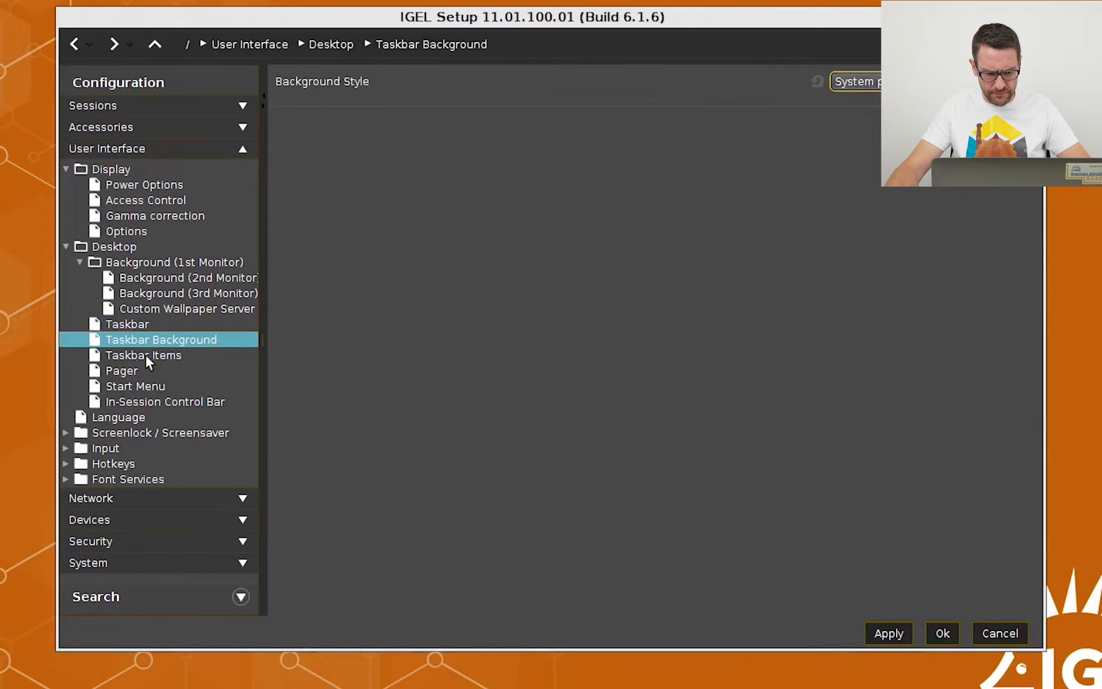
left_click(143, 355)
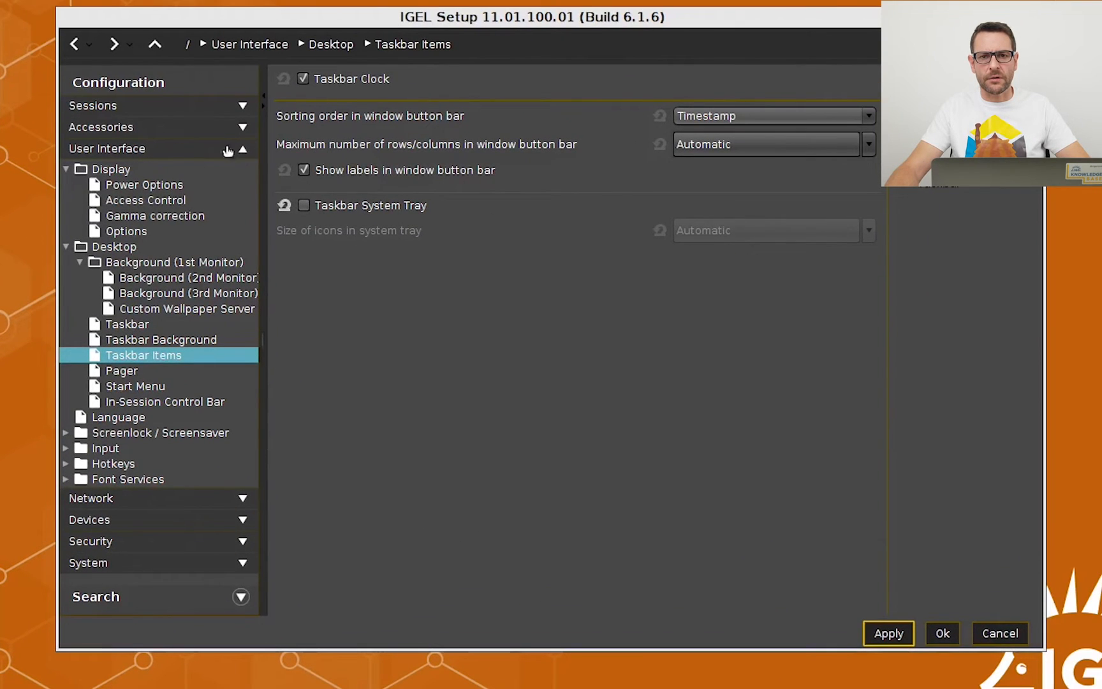
Expand Sessions > Browser and show the Browser Global settings page.
left_click(92, 105)
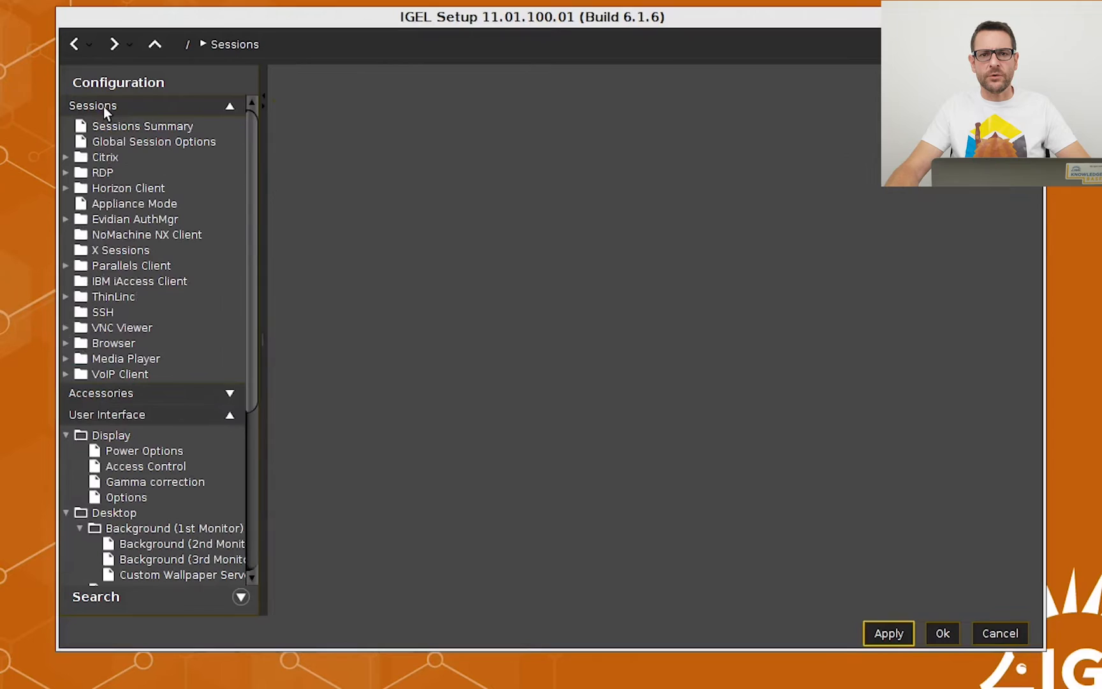
mouse_move(144, 346)
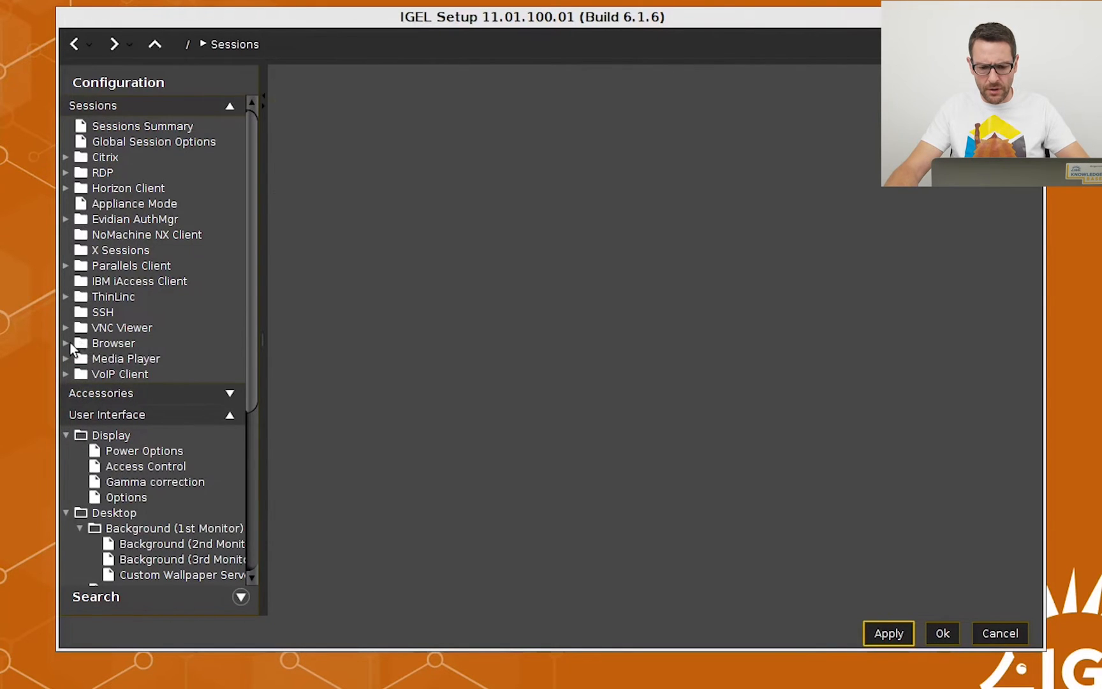
left_click(66, 343)
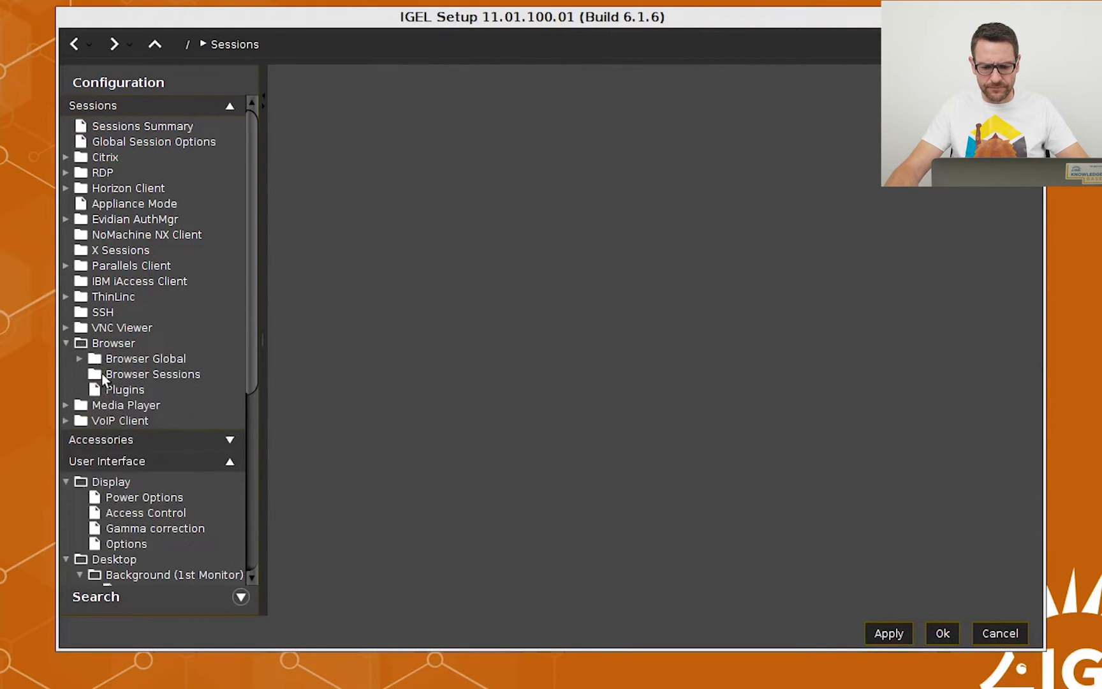
left_click(146, 358)
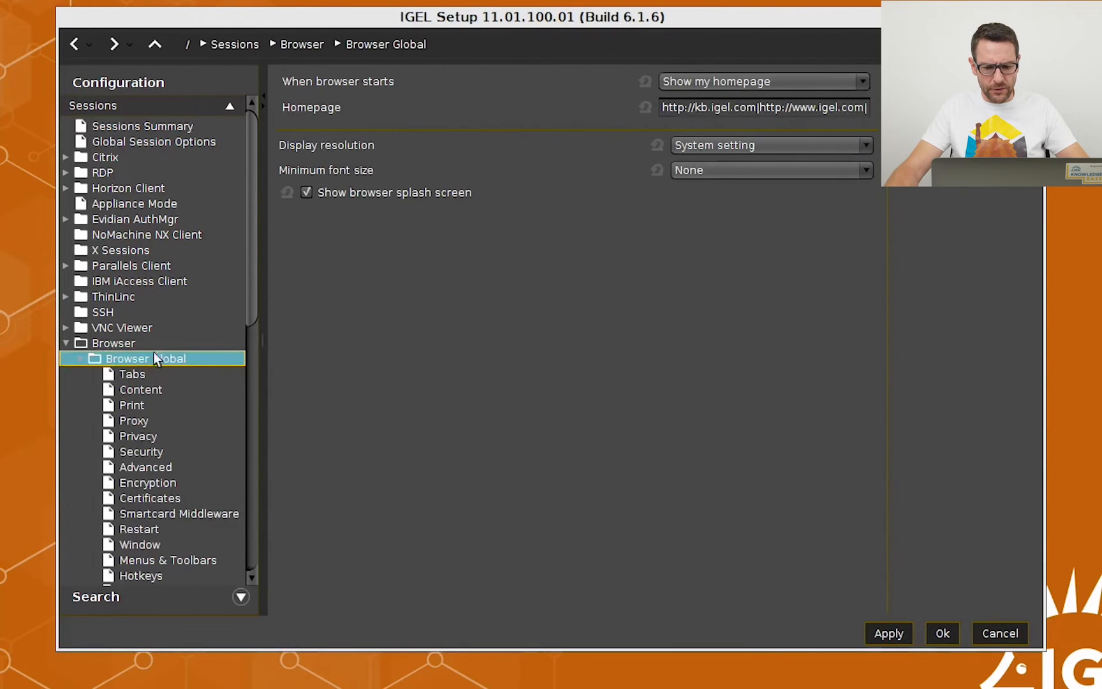
scroll("down", 3)
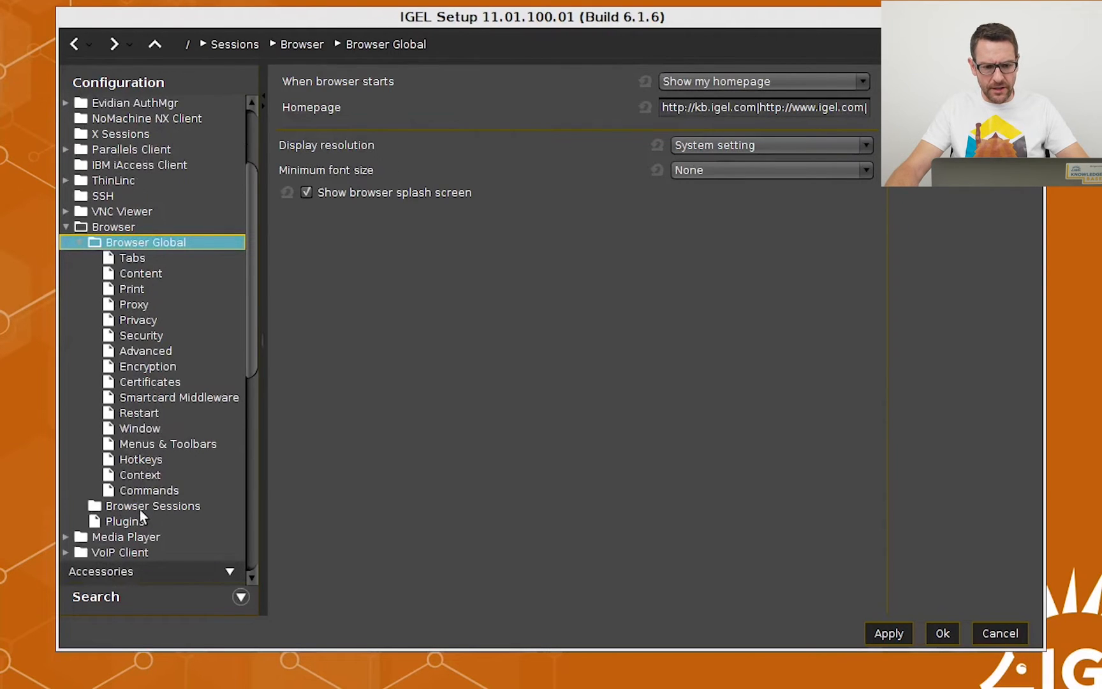
Add a browser session, rename it Firefox, apply, and expand its subpages.
left_click(152, 506)
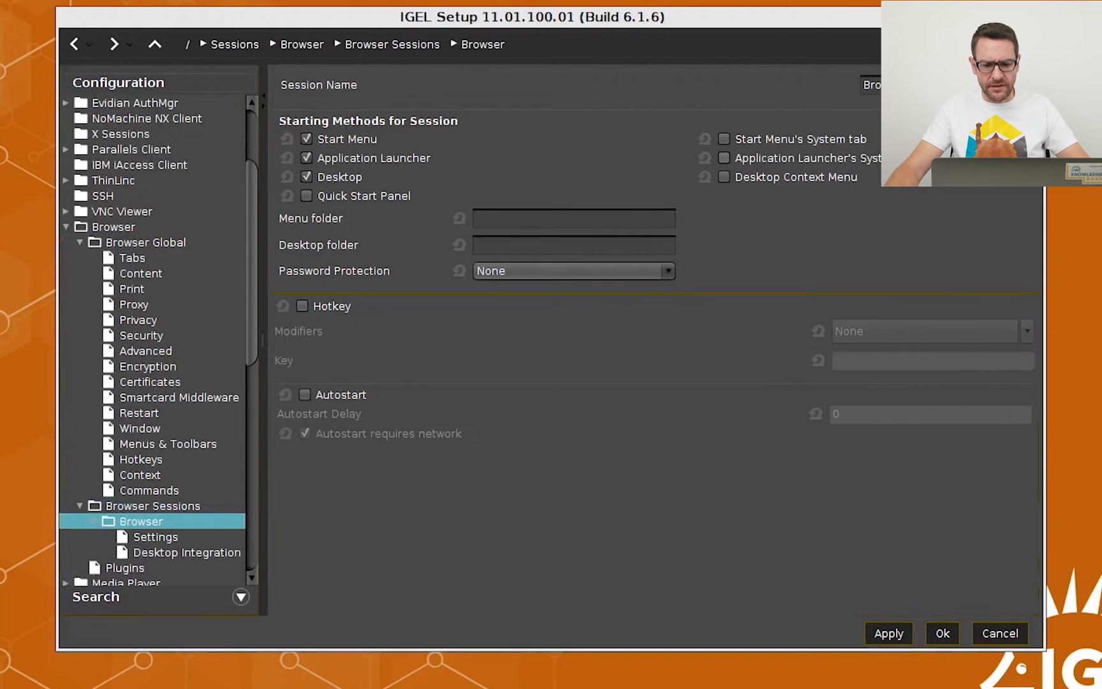
mouse_move(388, 101)
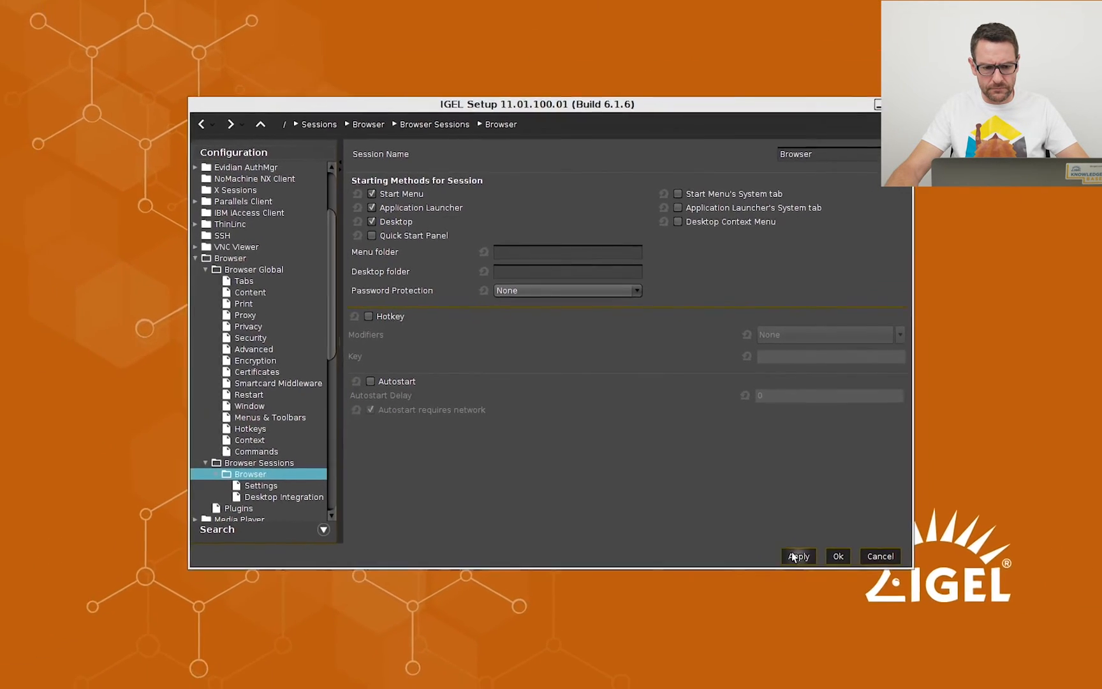
left_click(798, 556)
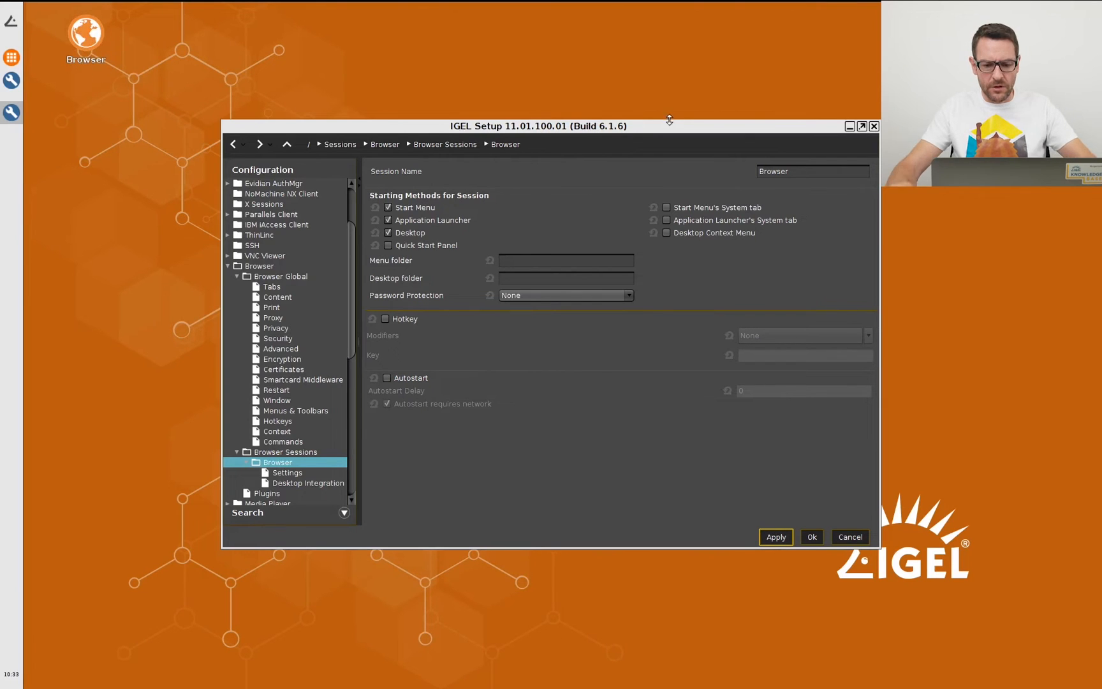
left_click(813, 171)
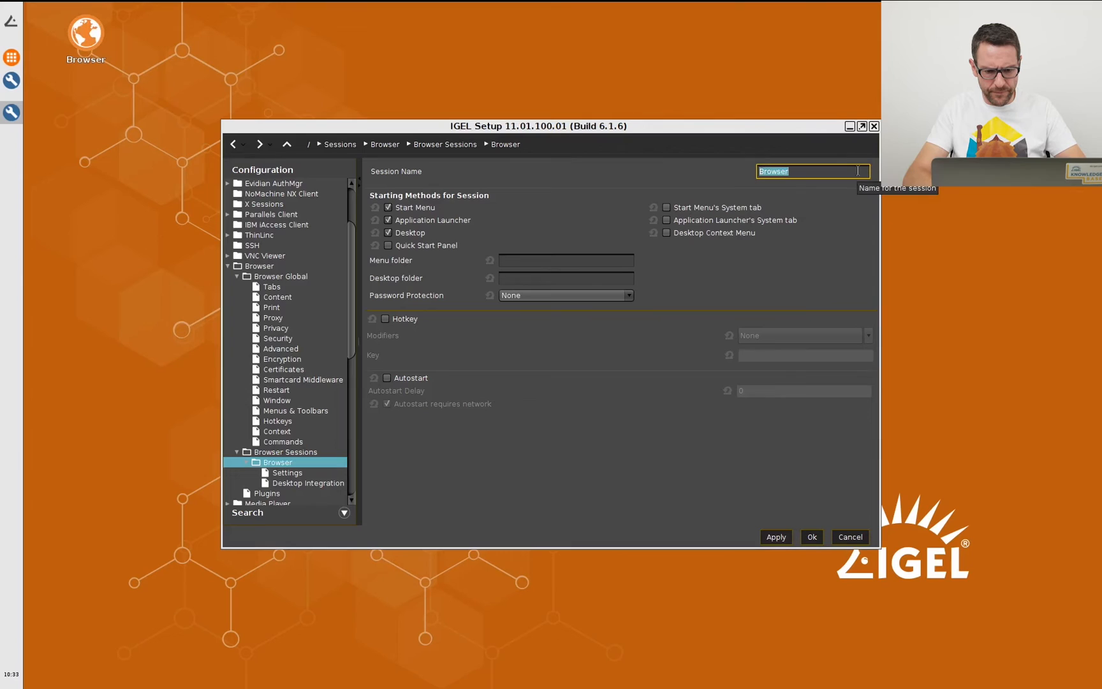
type("Firefox")
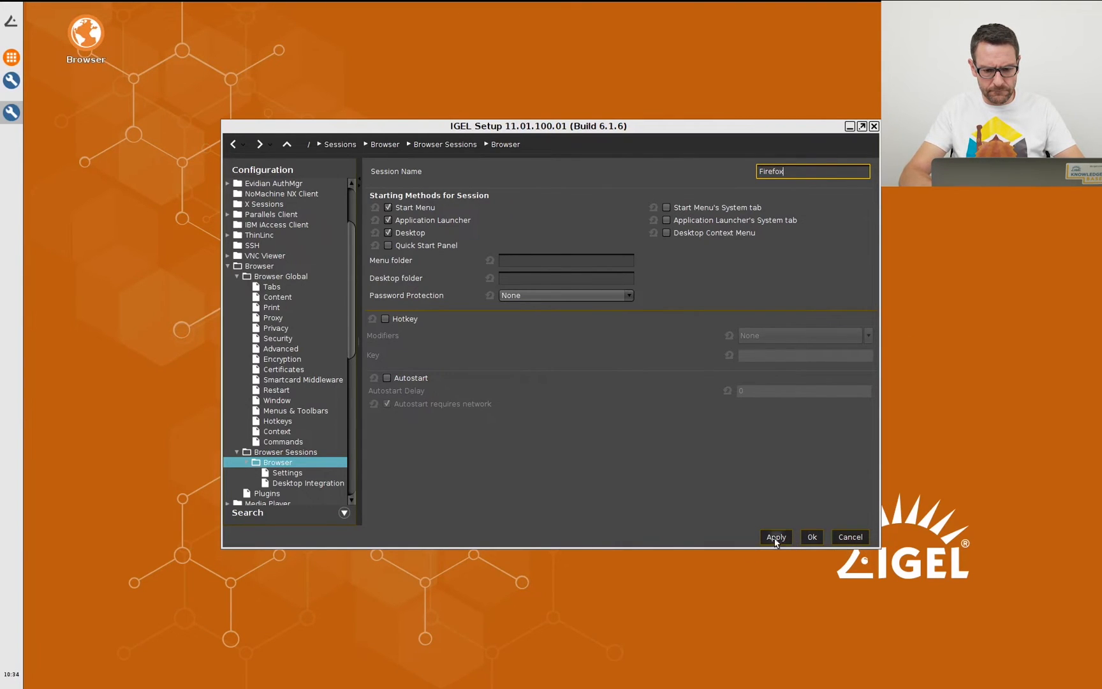
left_click(775, 536)
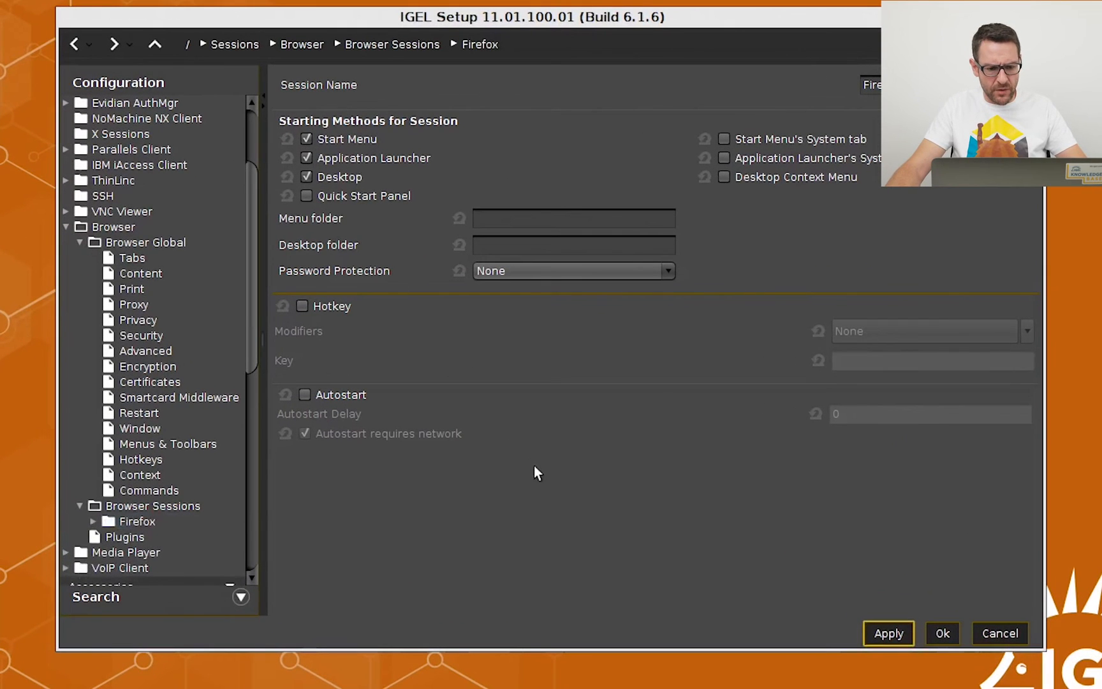
left_click(137, 521)
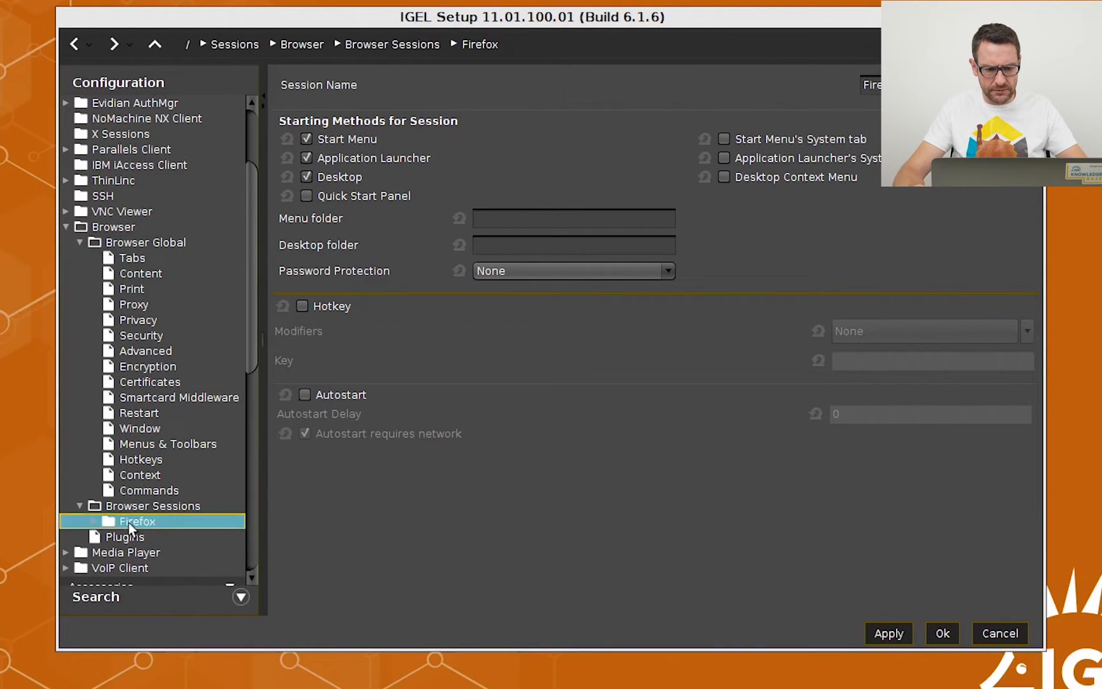
left_click(97, 521)
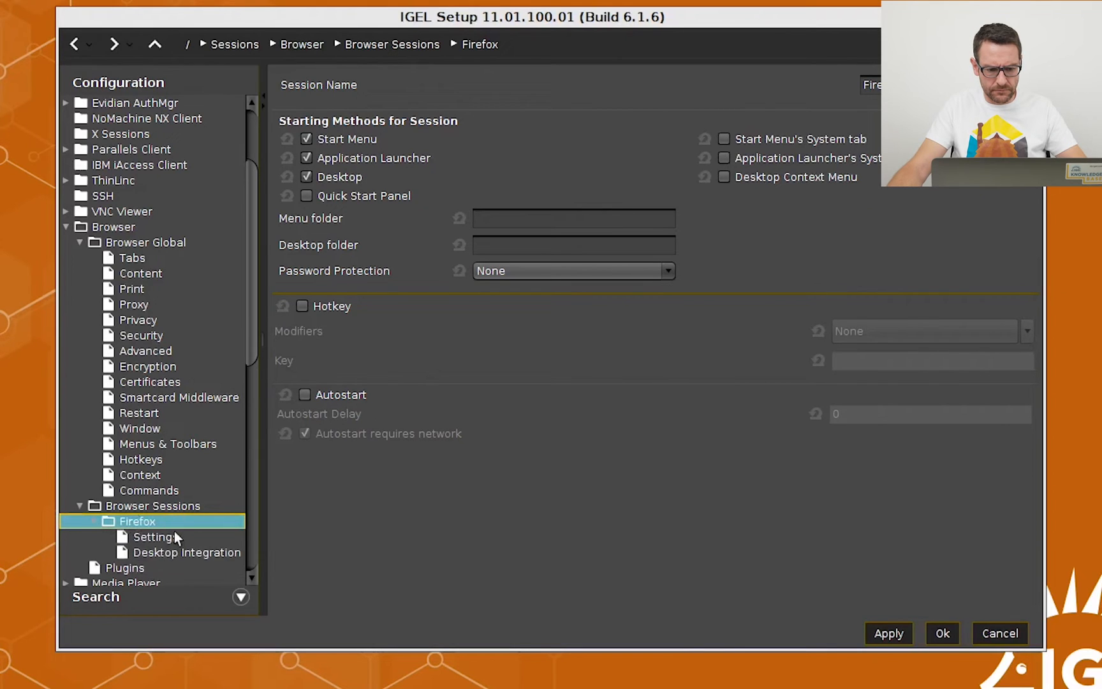
left_click(153, 536)
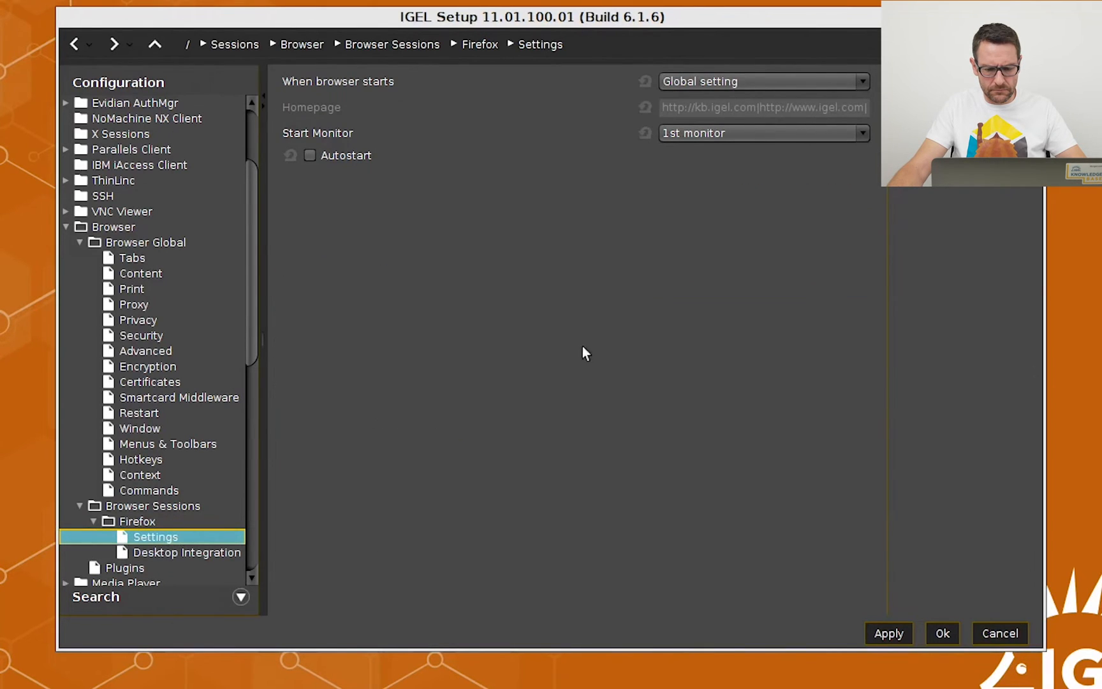
mouse_move(743, 86)
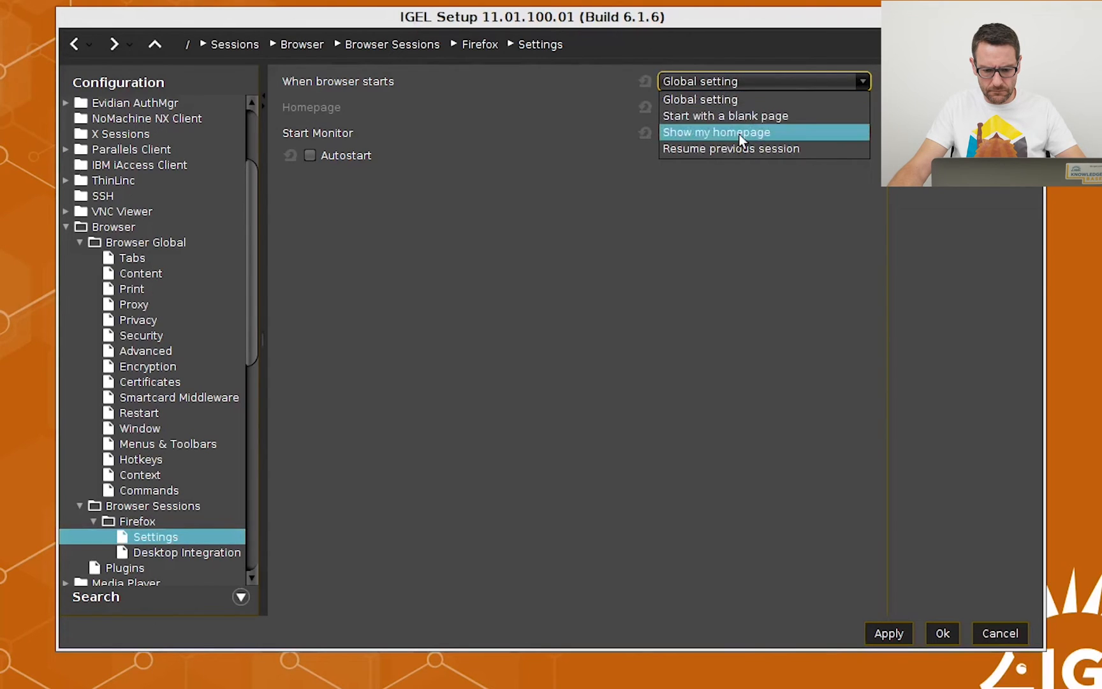
left_click(716, 132)
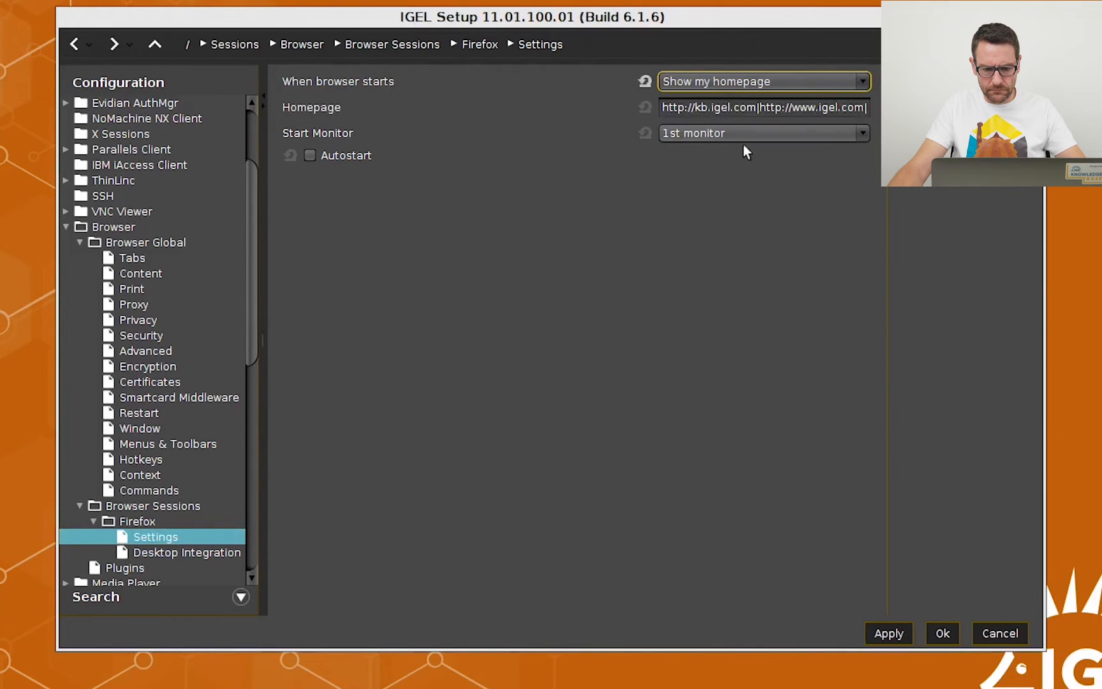
double_click(710, 108)
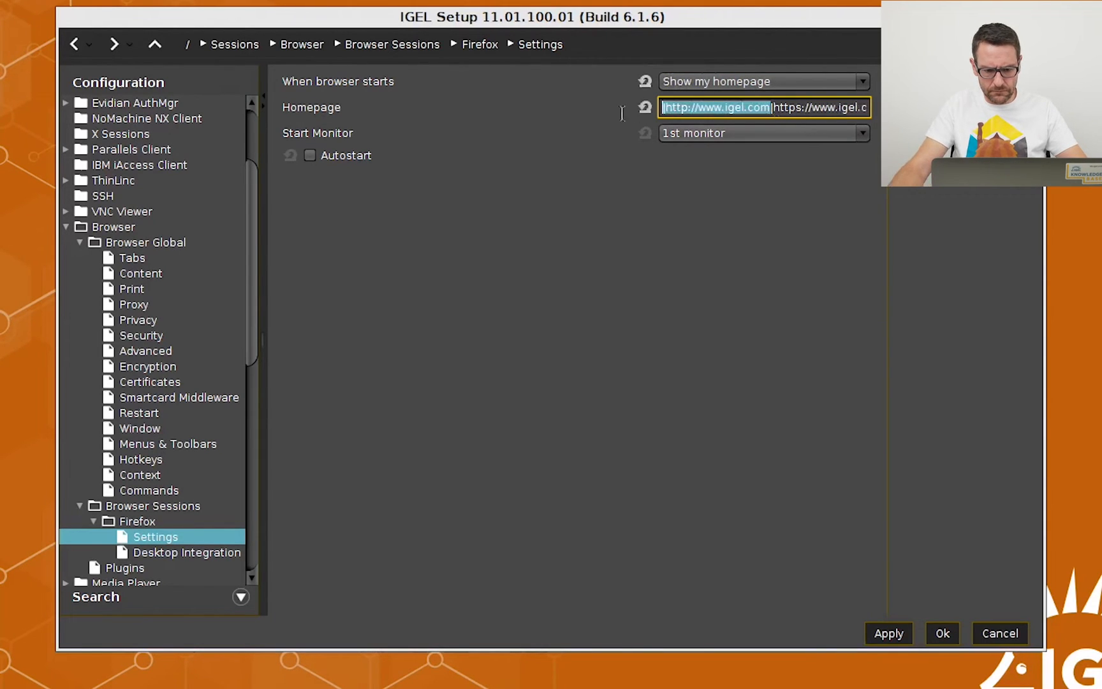
type("https://www.igel.com/community/")
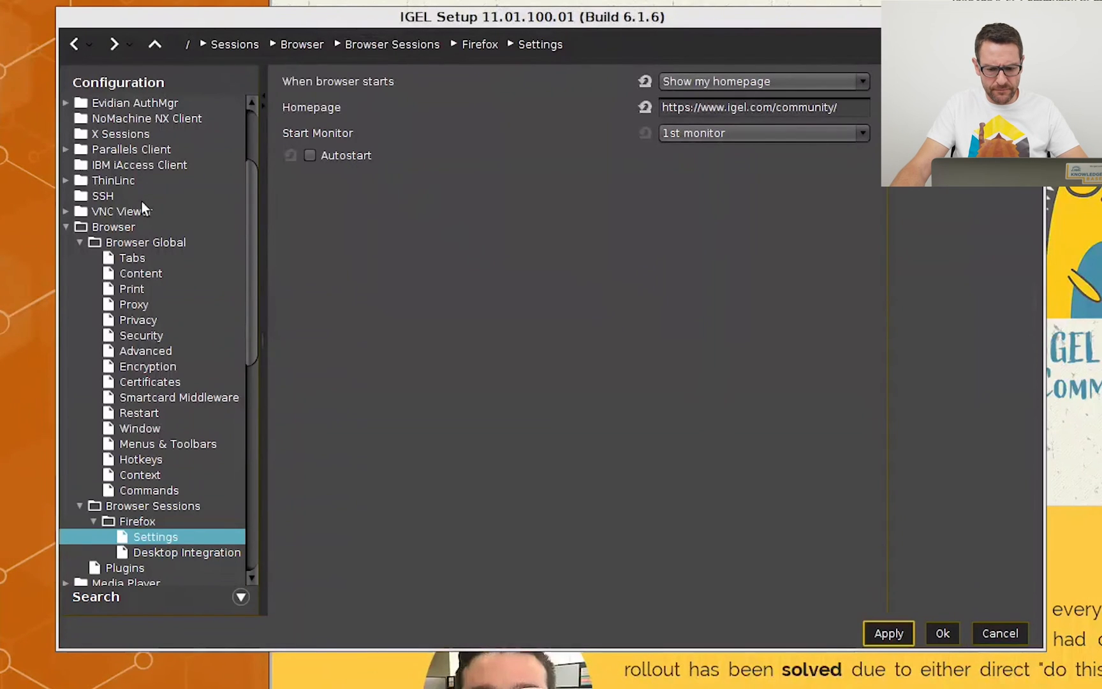
Enable Start in fullscreen mode on the Browser Global Window page.
left_click(139, 428)
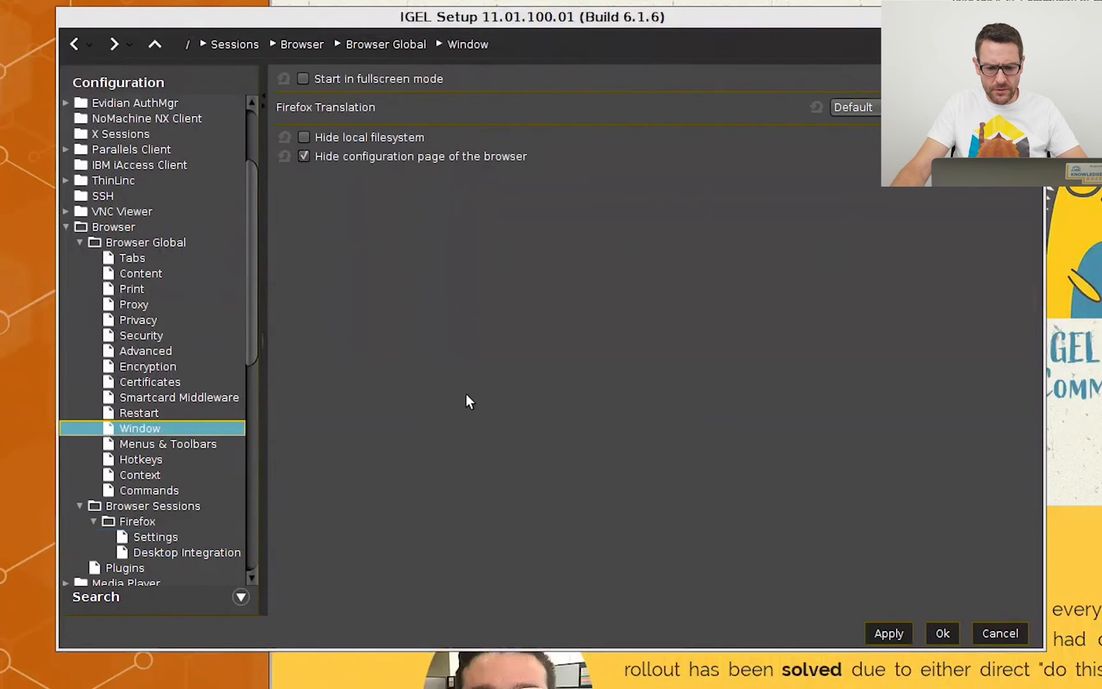
left_click(303, 78)
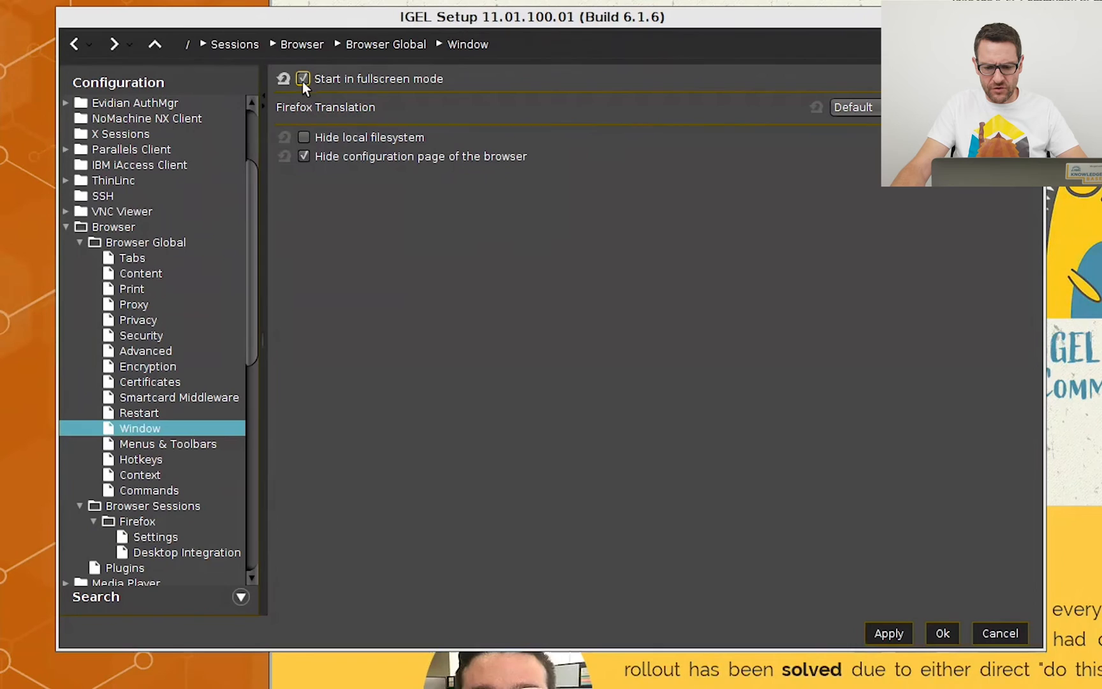